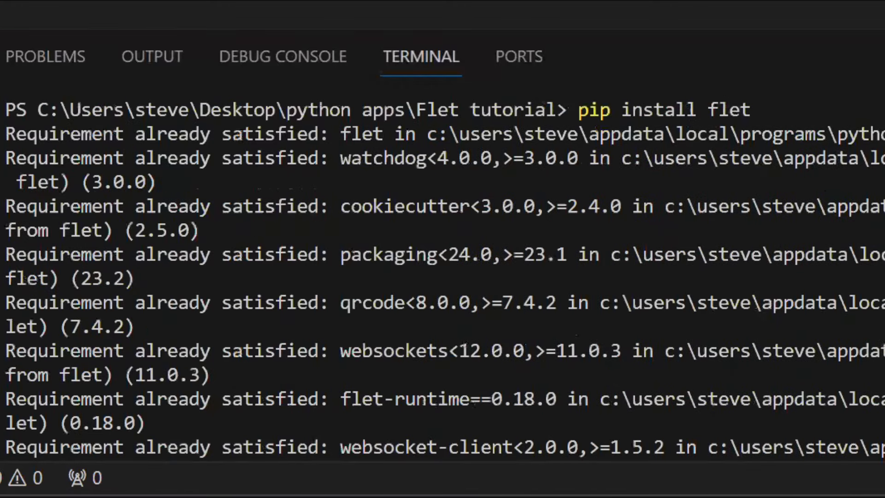
Start a new untitled file via File > New File.
left_click(161, 128)
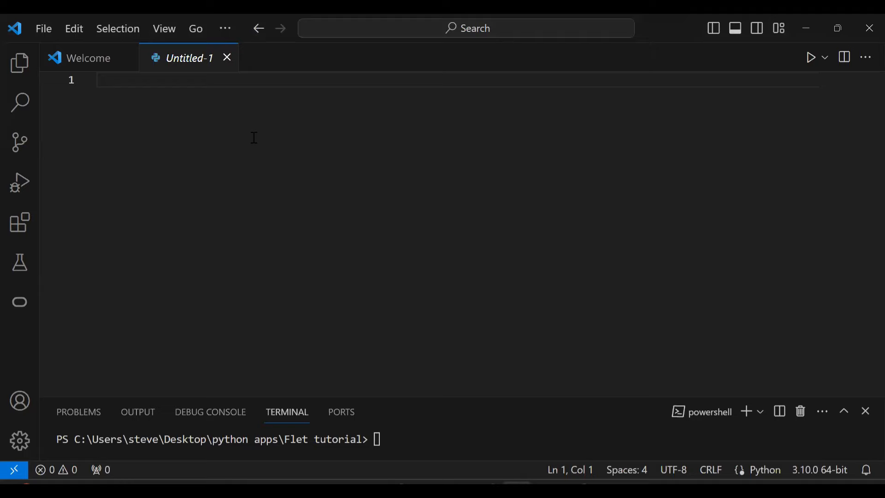
Write import flet as ft and a def main(page: ft.Page) function with a pass body.
type("import f")
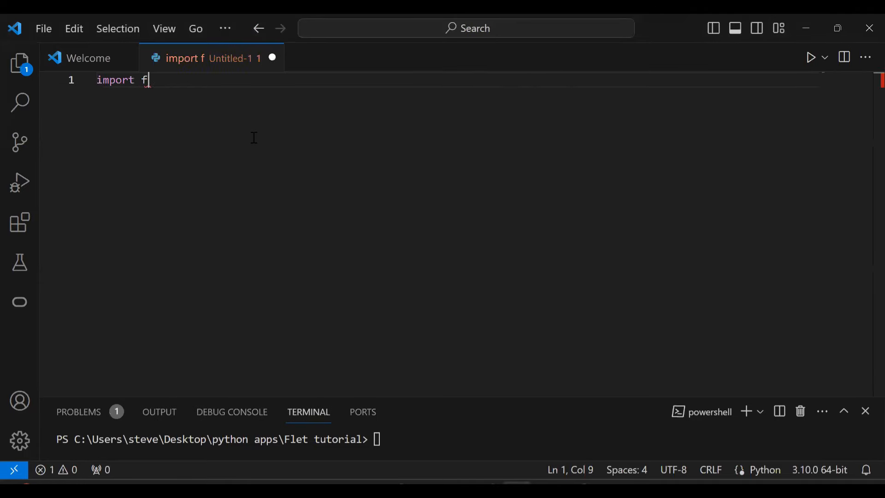
type("let as ft")
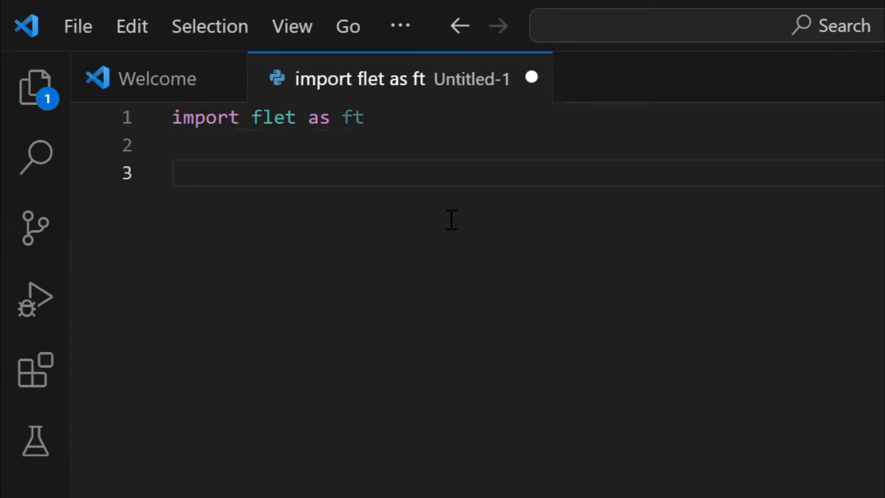
type("def main()")
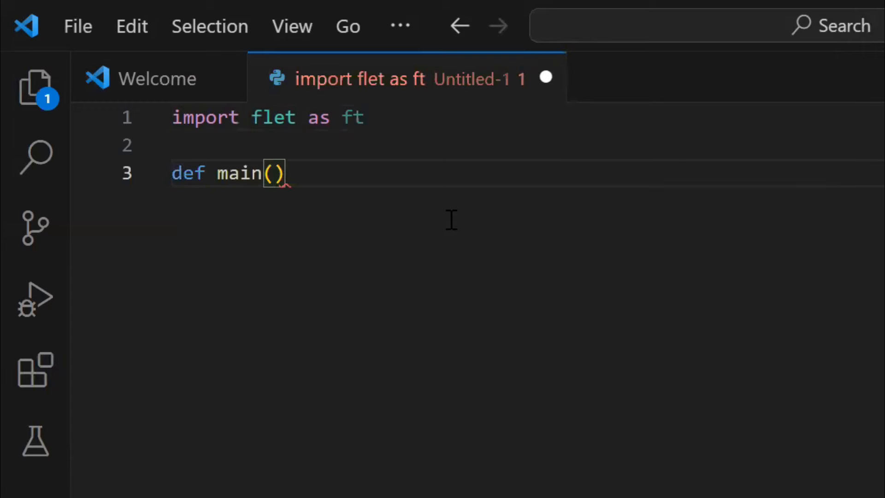
type("page:")
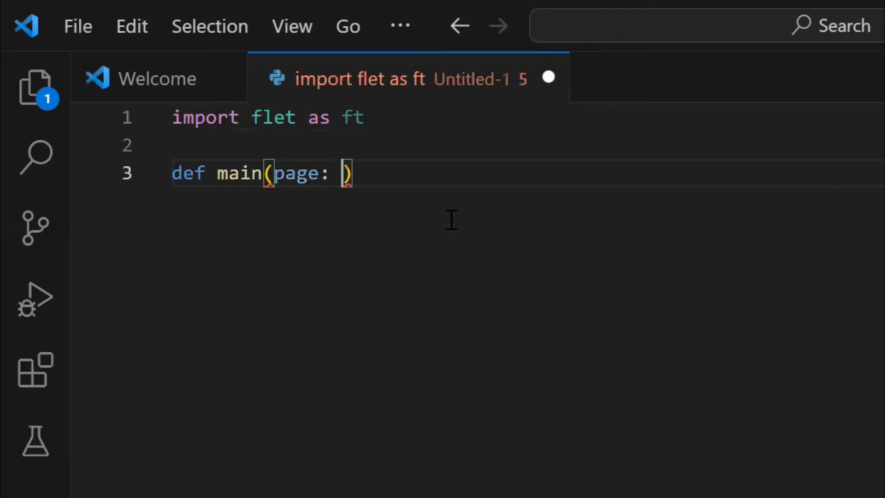
type("ft.")
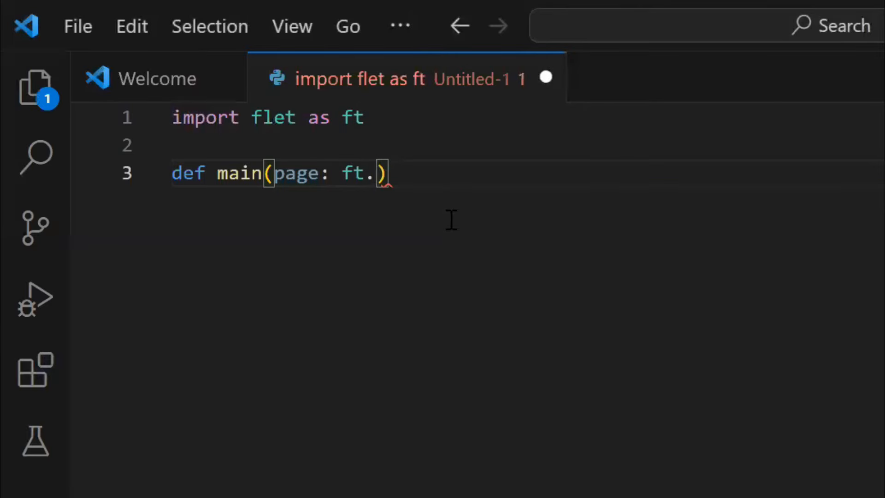
type("Page")
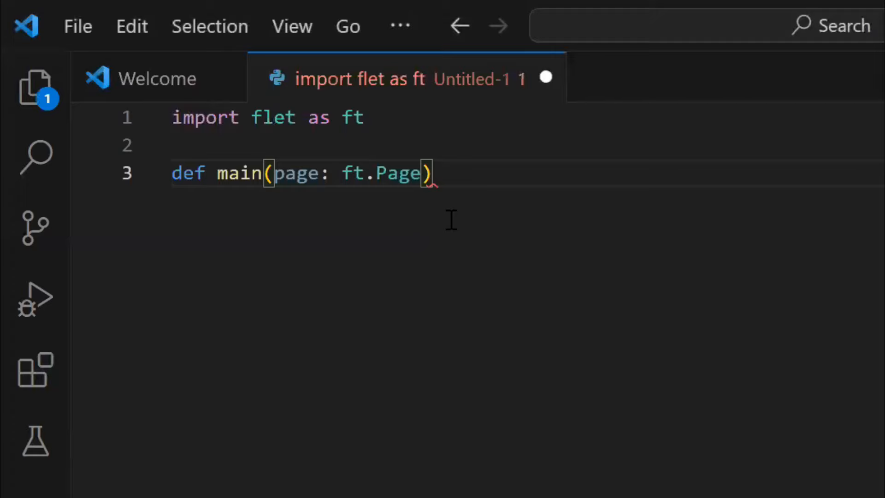
type(":")
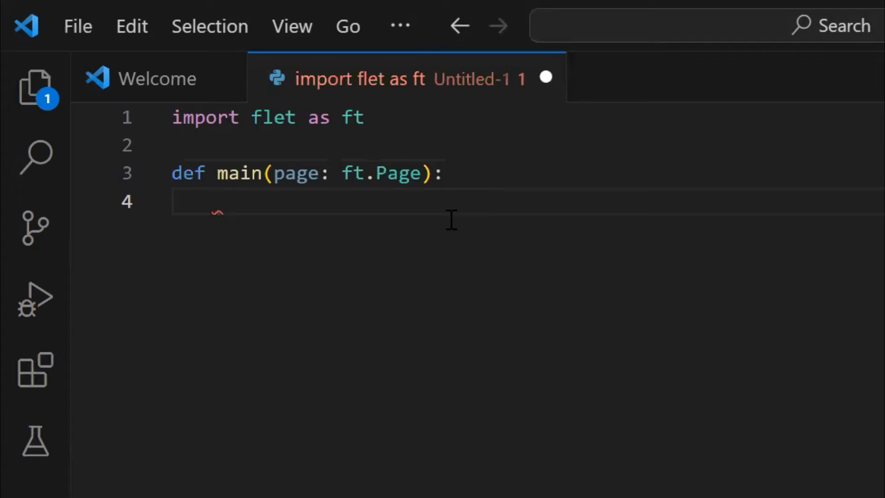
type("pass")
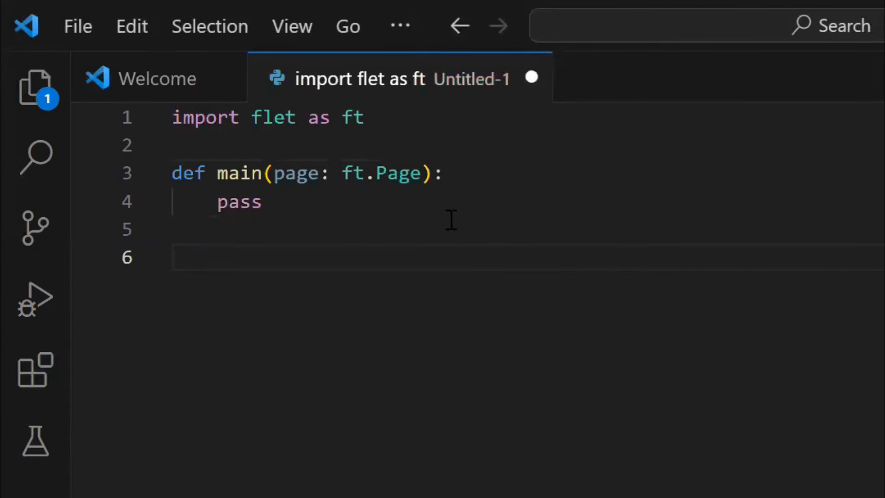
Add ft.app(target=main) below to launch the app with main.
type("ft.")
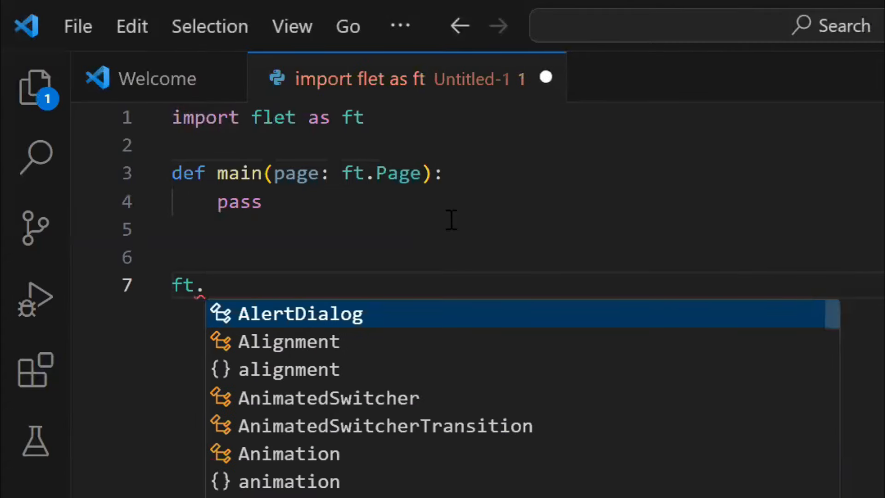
type("app(")
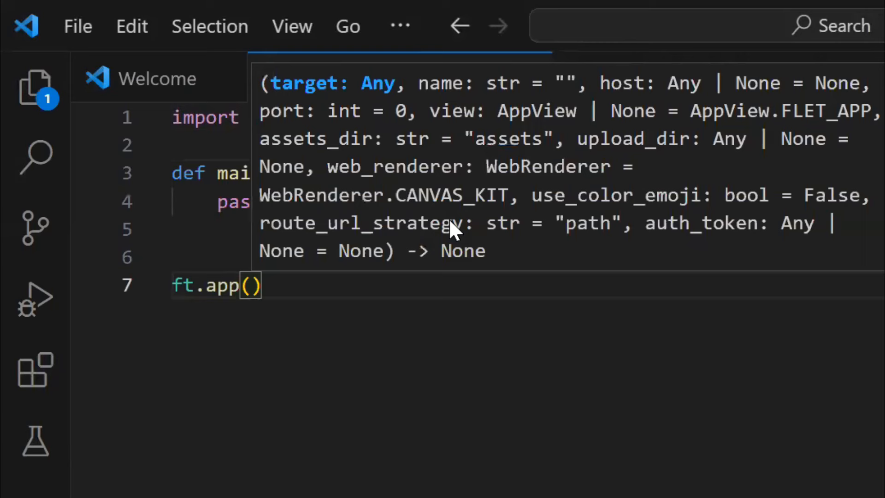
type("target=")
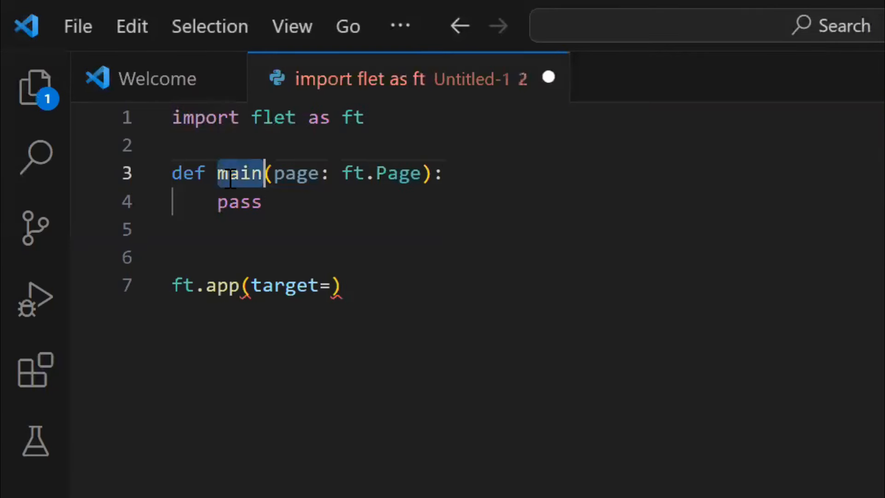
type("main")
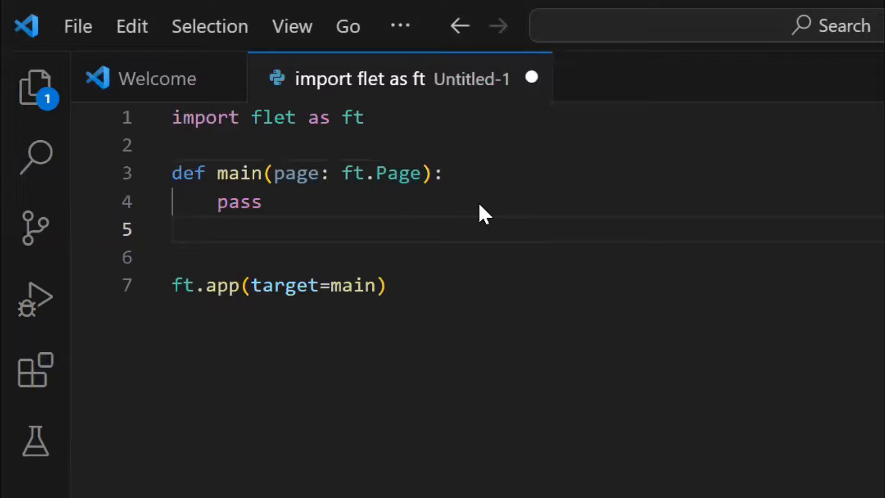
Save the script as flet_tutorial1.py in the Flet tutorial folder.
key("ctrl+s")
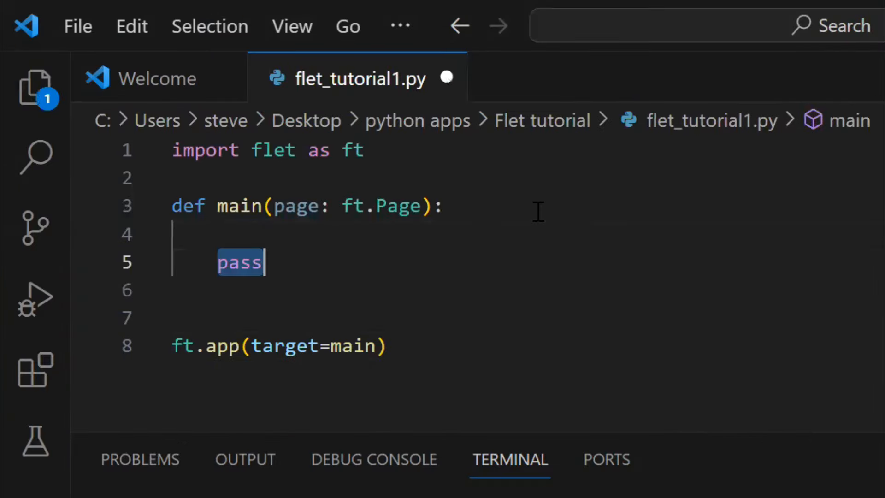
Replace pass with a comment and text = ft.Text("coding101withsteve", size=40).
key("Delete")
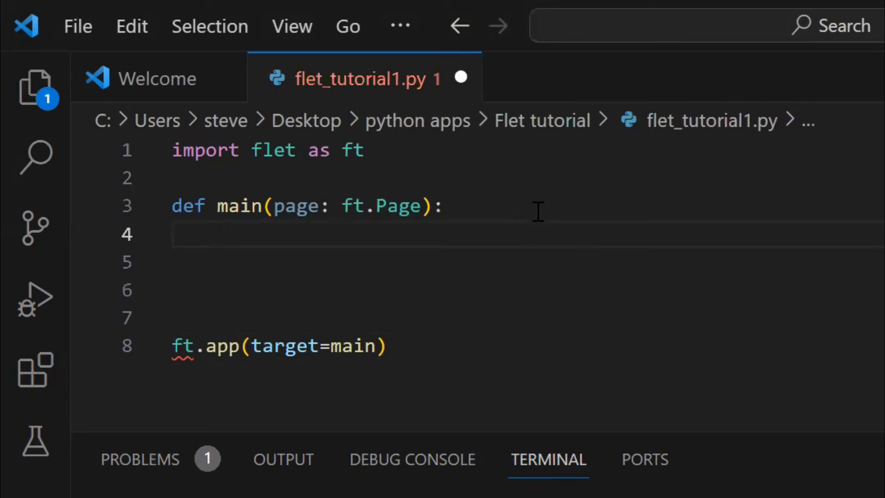
type("#add text to page")
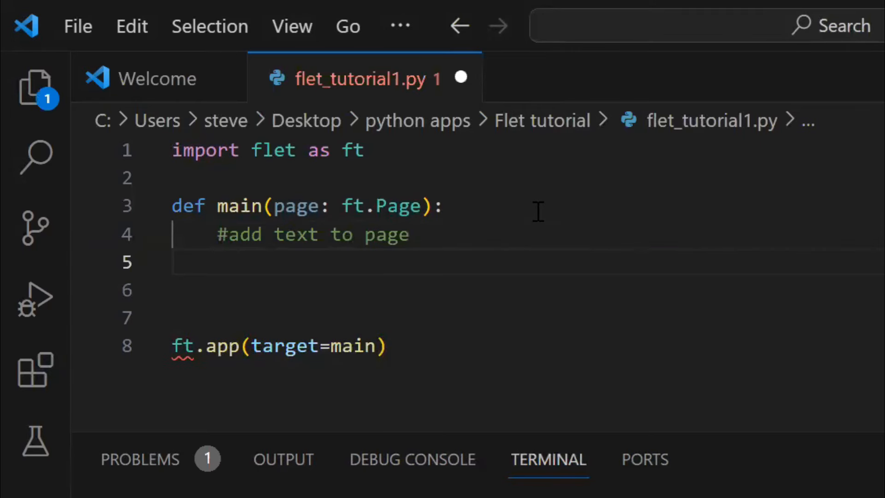
type("text =")
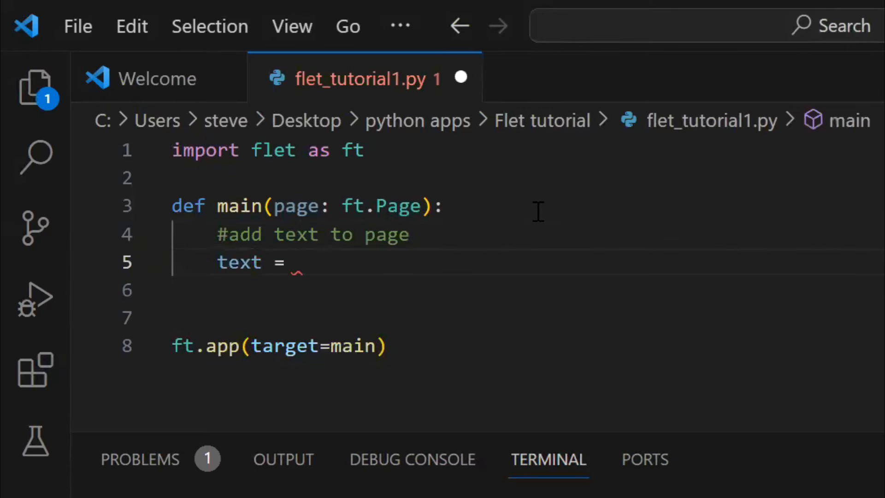
type("ft.Text(value=")
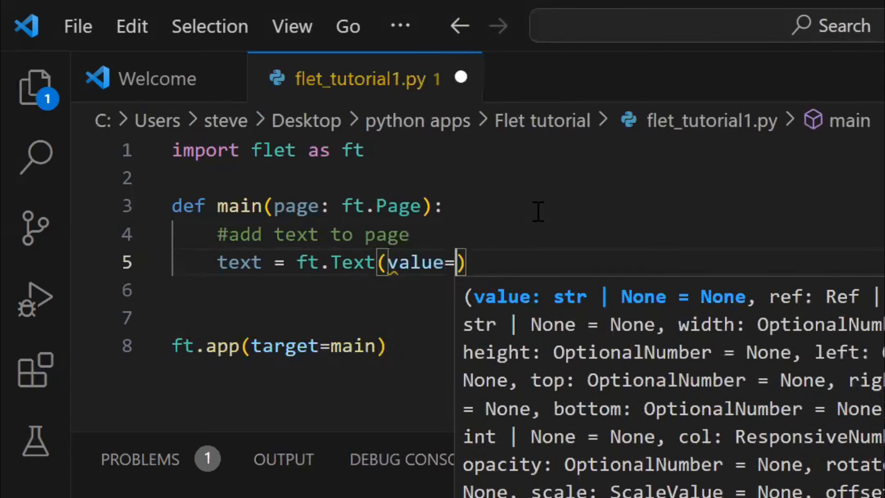
type("\"coding\"")
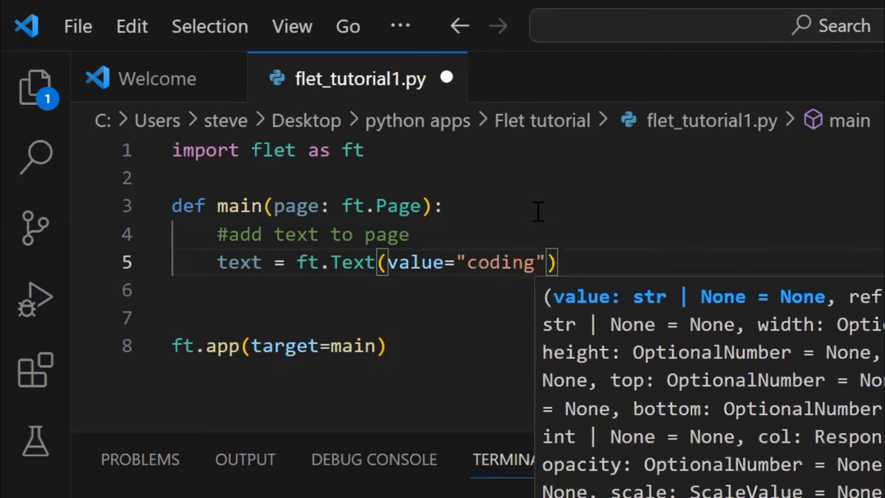
type("101withsteve")
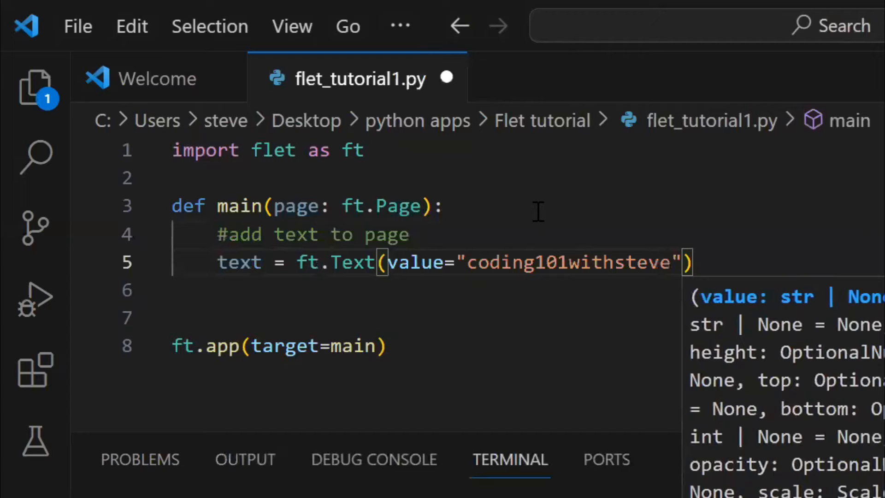
type(", s")
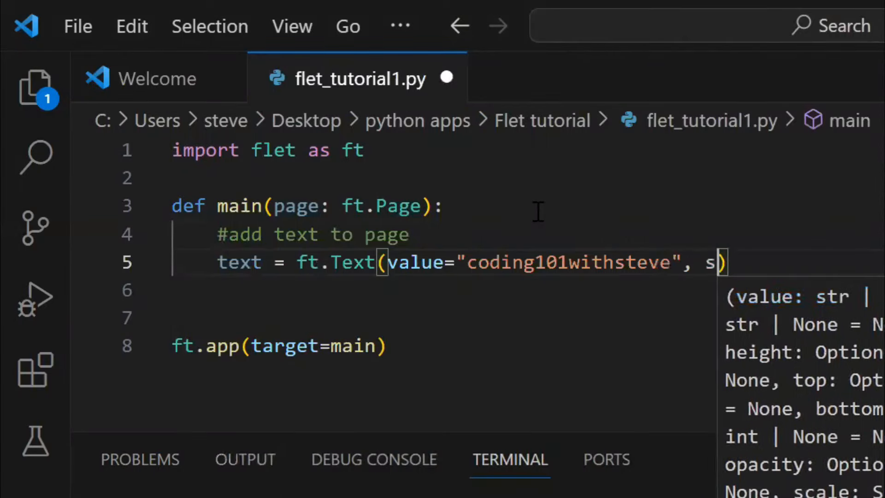
type("ize=")
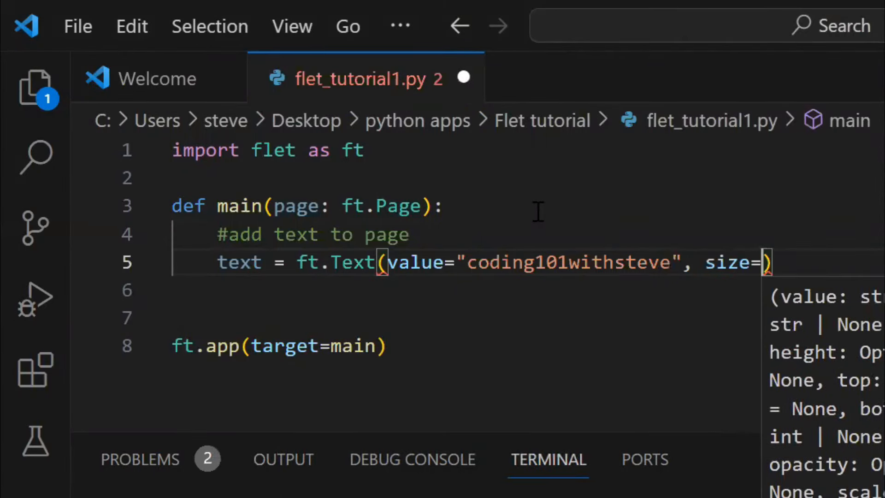
type("40")
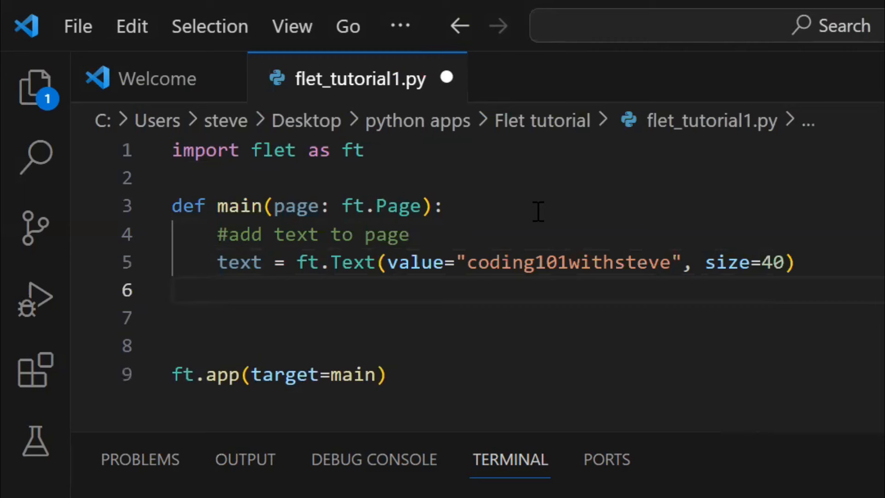
Add the text to the page with page.add(text) and give it color="blue".
left_click(220, 288)
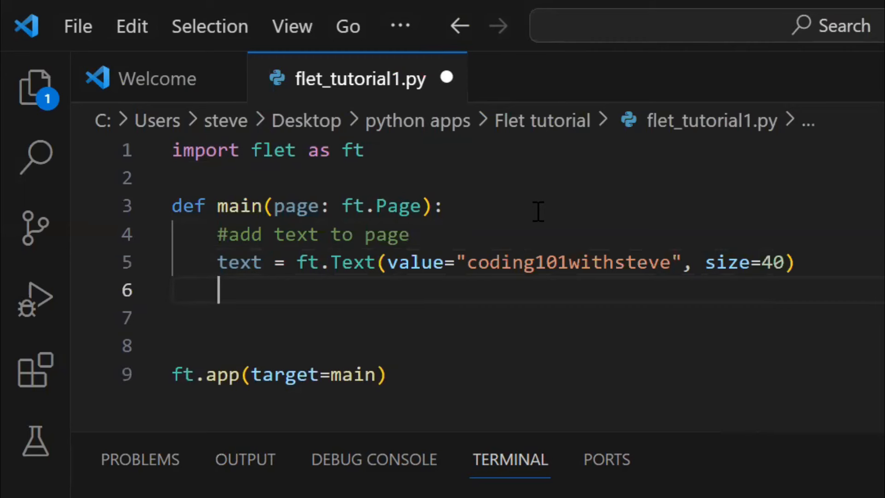
type("page")
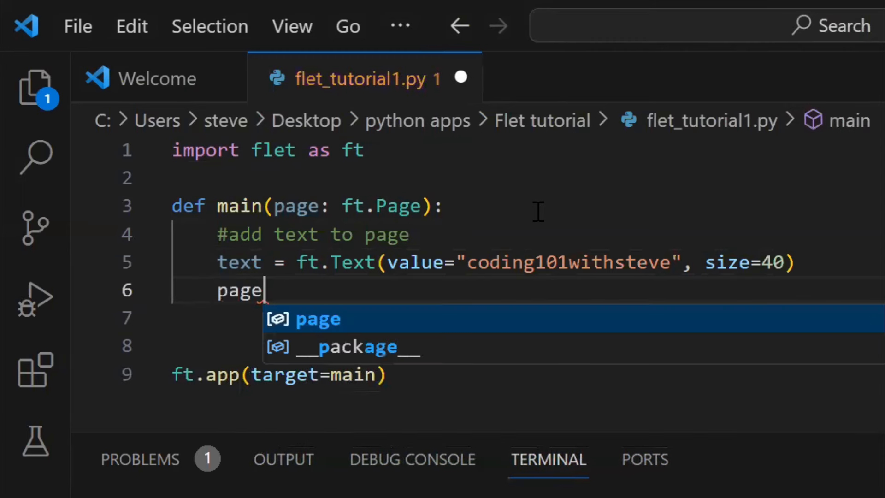
type(".add(")
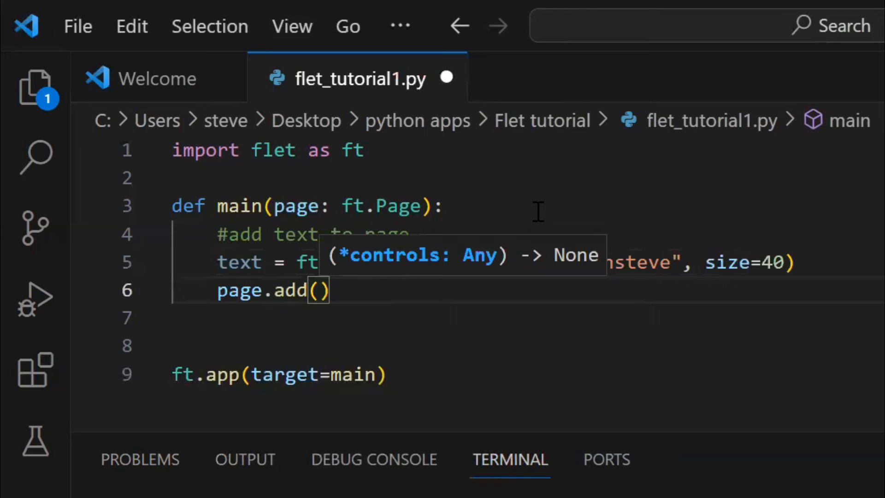
type("text")
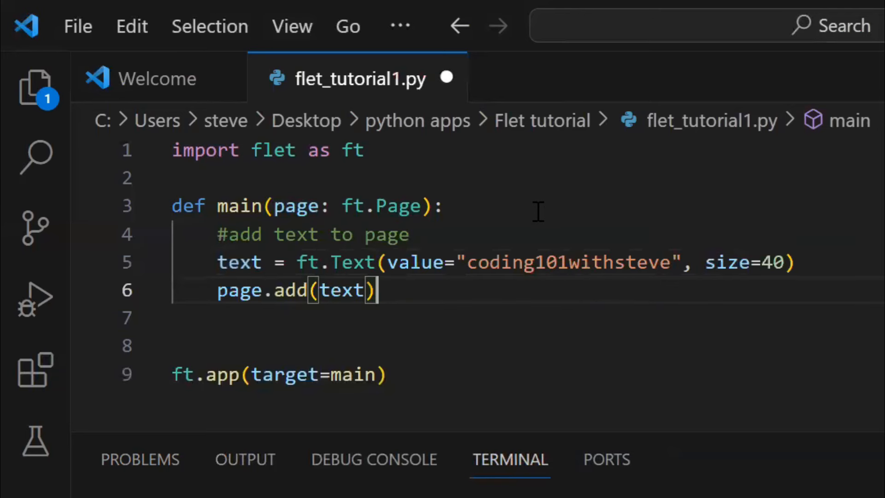
type(", color")
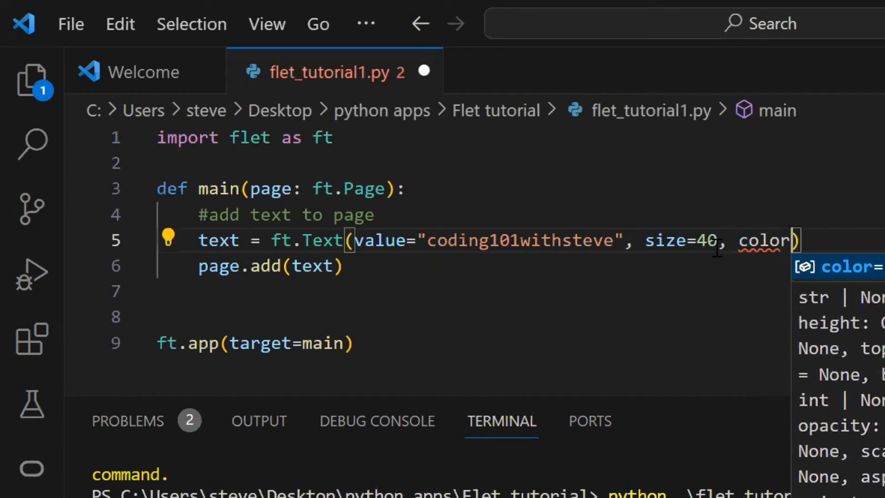
type("=\"\"")
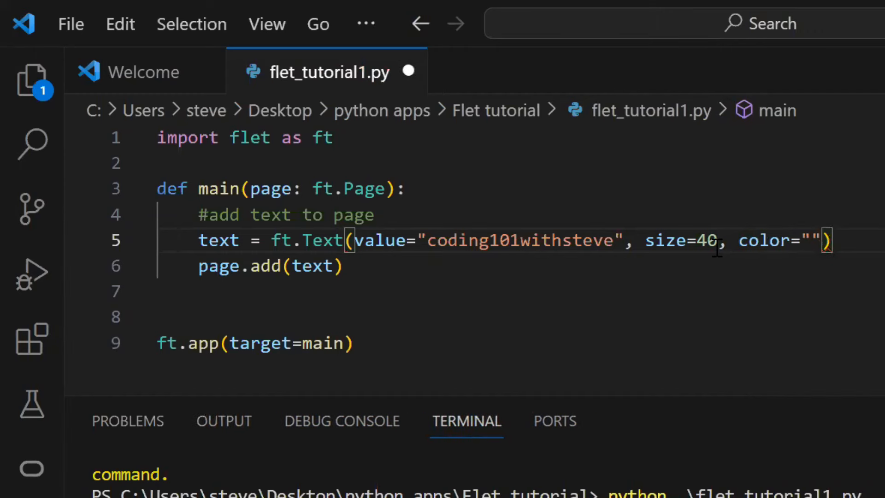
type("blue")
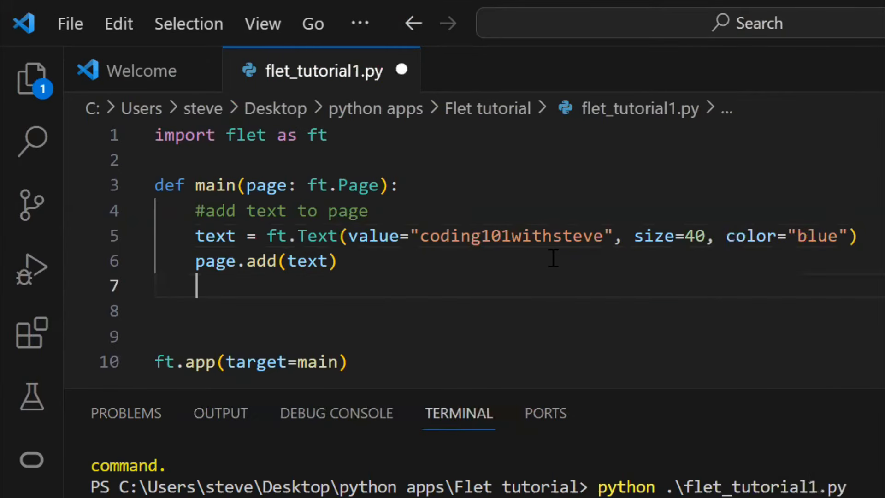
Create Text t, add it to the page, then set t.value to "Count Down..." with size 60 and red.
type("t = ft.Text(")
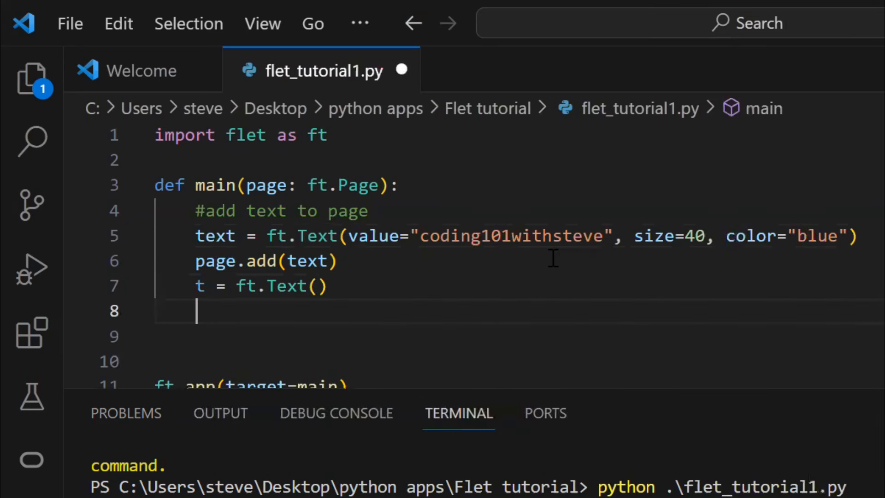
type("page.add(t")
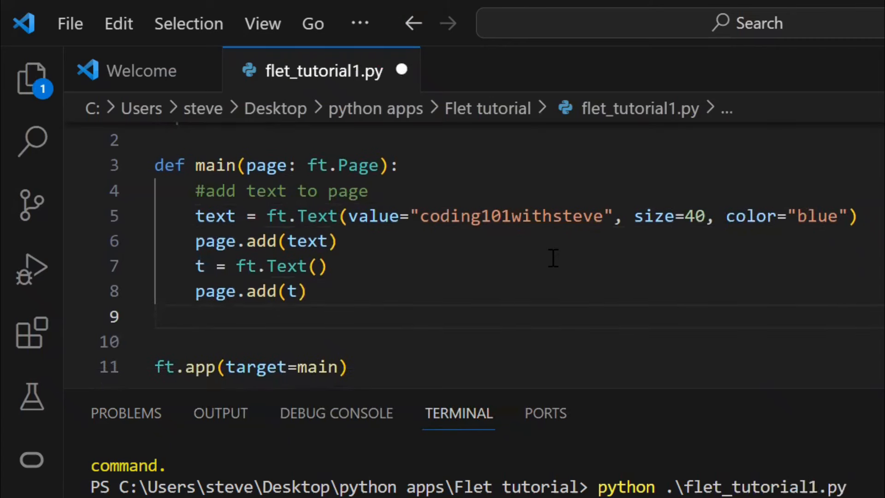
type("t.value = \"Count Dow")
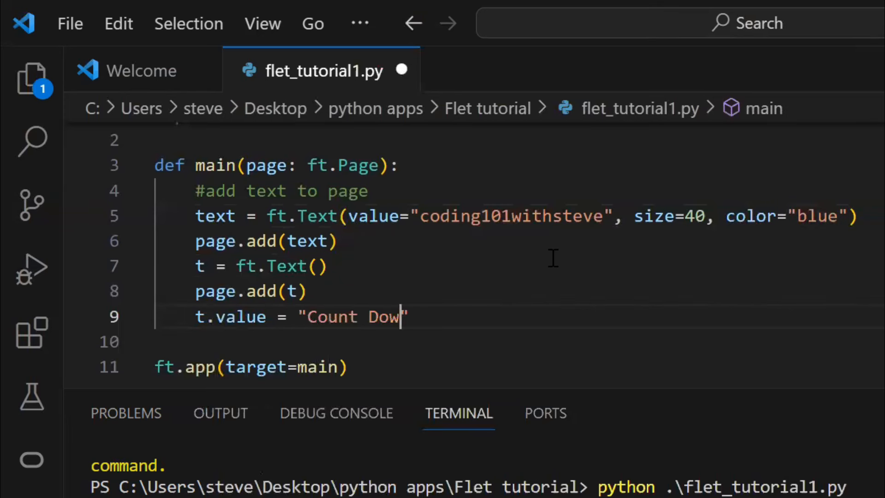
type("n...")
type("page.update(")
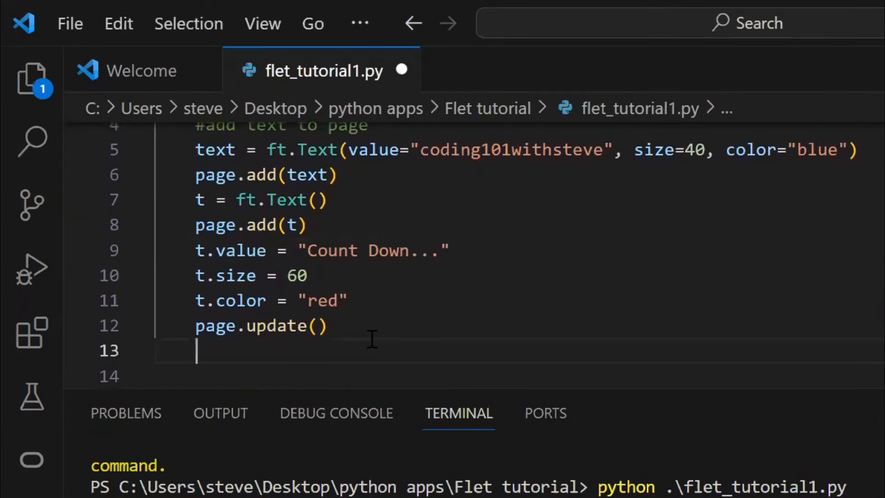
Under an 'Add controls in row' comment, build row = ft.Row(controls=[t], alignment="center") and page.add(row).
type("#Add ro")
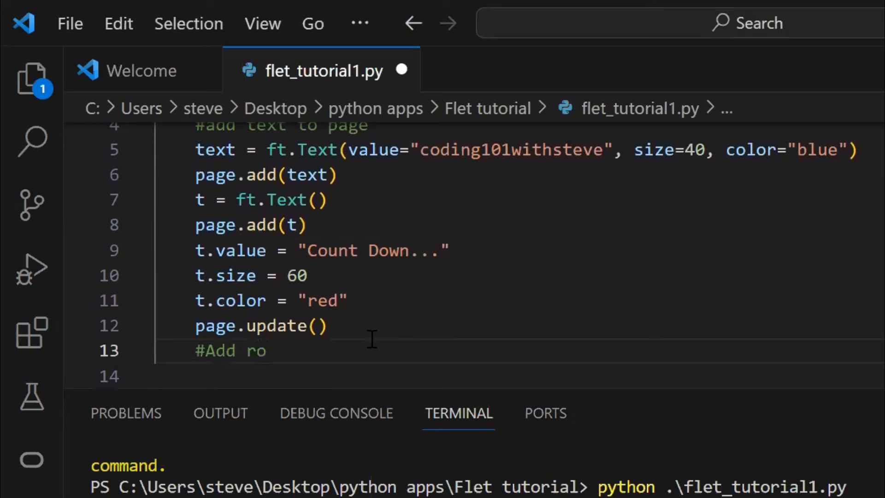
type("ntrow")
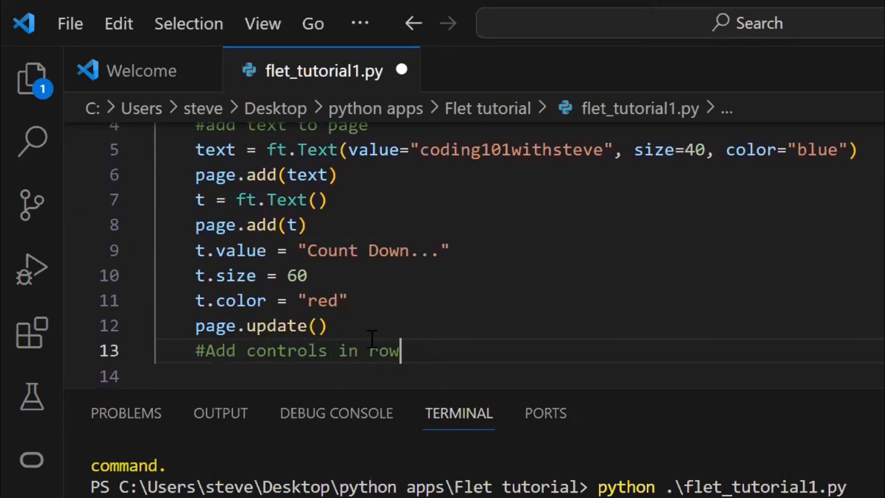
key("enter")
type("ft.Row")
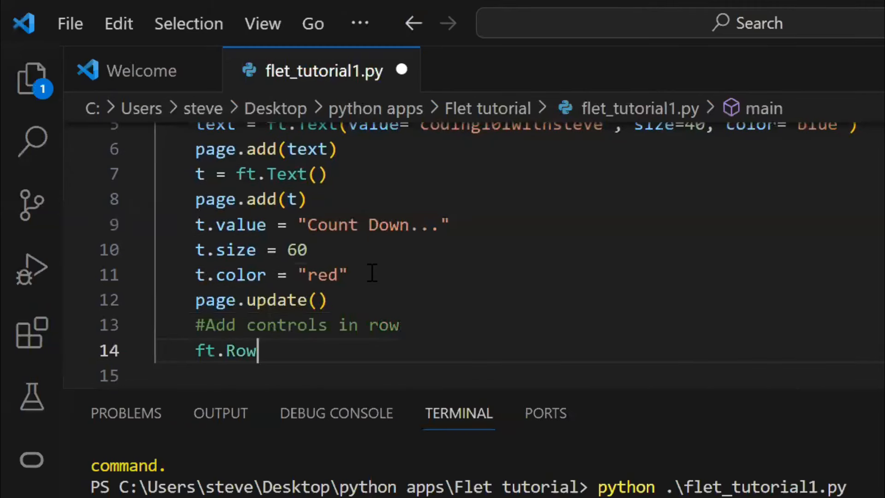
type("(controls=[")
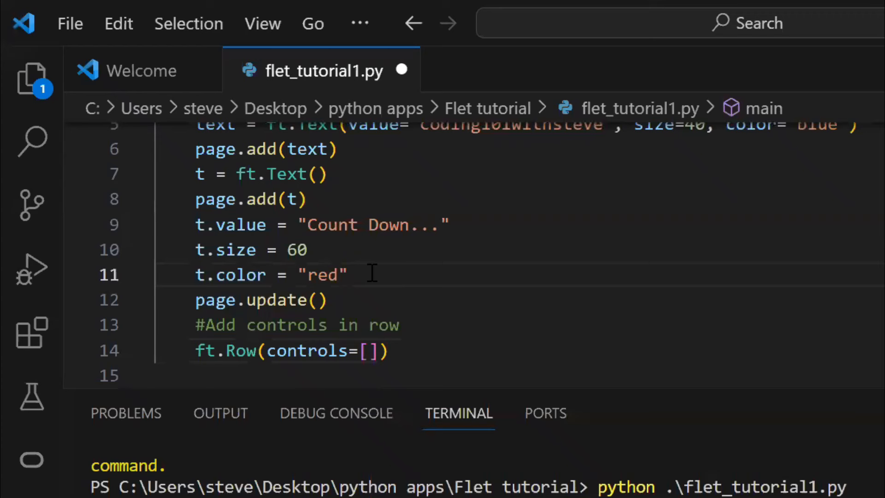
type("t")
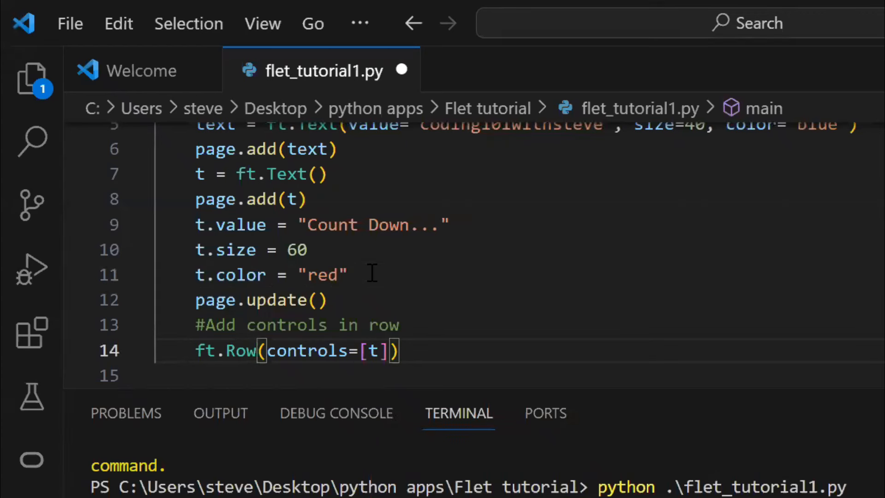
type(", alignment=\"\"")
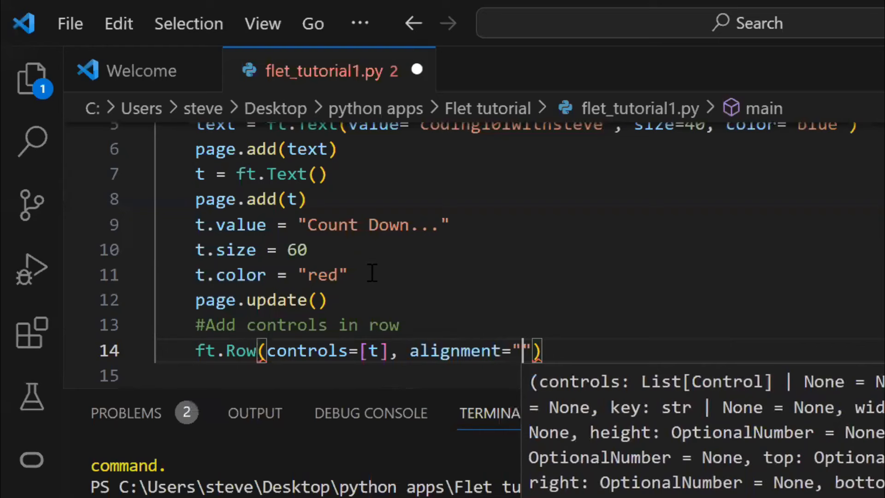
type("center")
left_click(539, 376)
type("page.a")
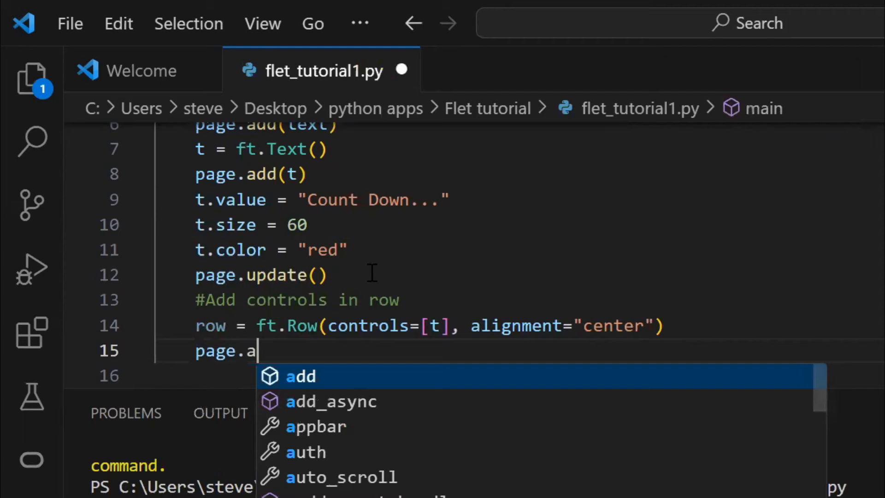
type("dd(row)")
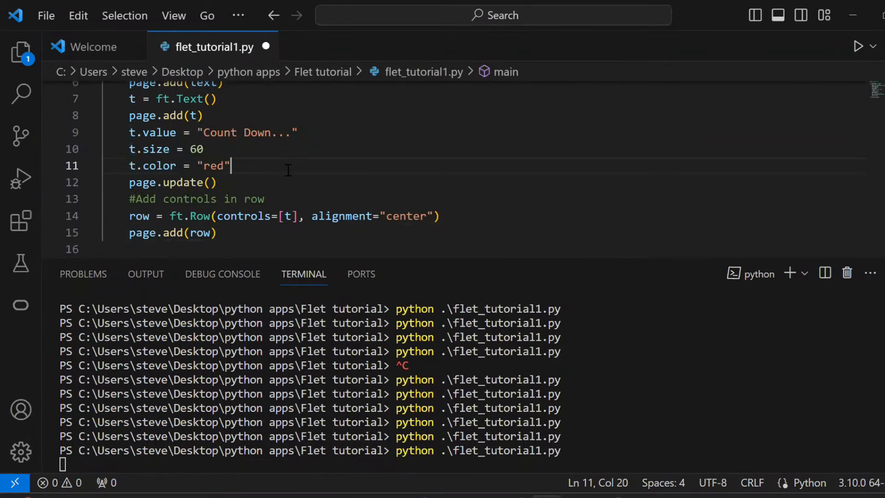
type("#")
left_click(484, 249)
type("for i in")
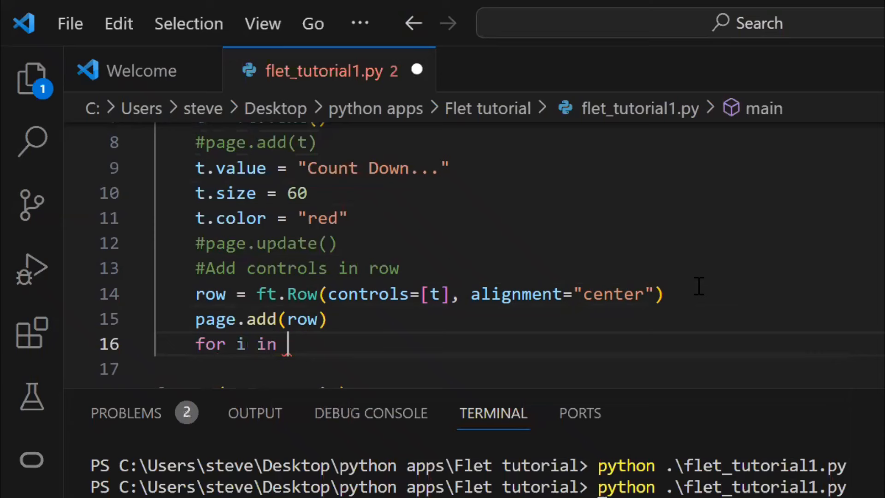
Write a for loop over range(10, -1, -1) setting t.value = i, page.update() and time.sleep(1).
type("range(10)")
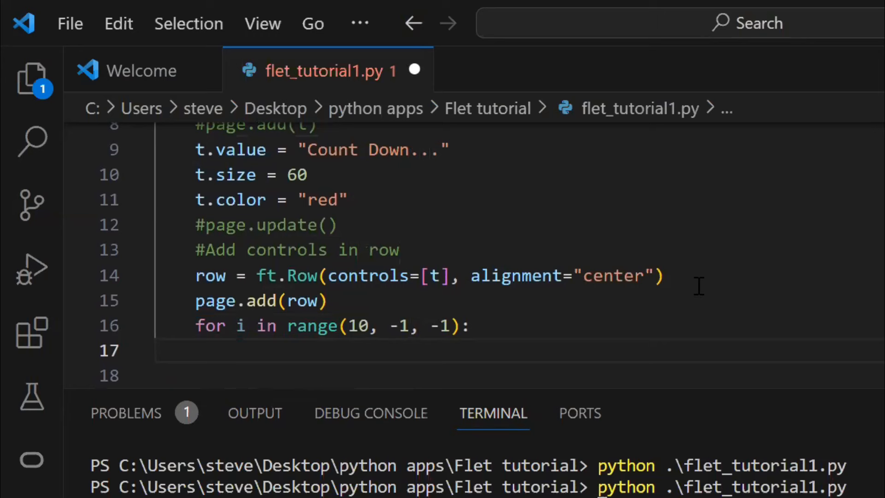
type("t.")
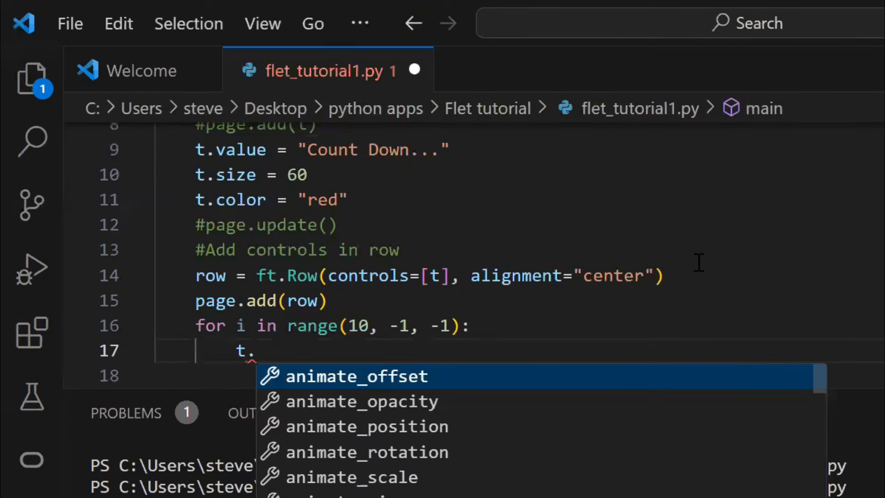
type("value = i")
left_click(512, 375)
type("page")
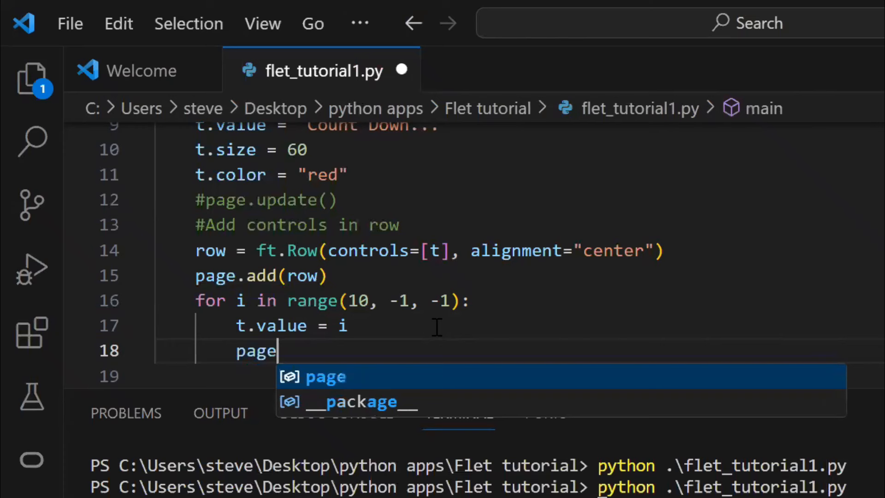
type(".update()")
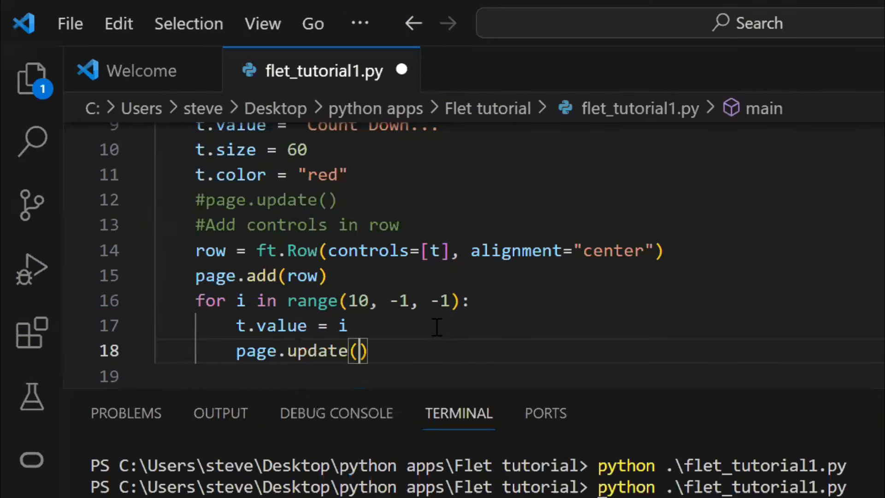
scroll("down", 3)
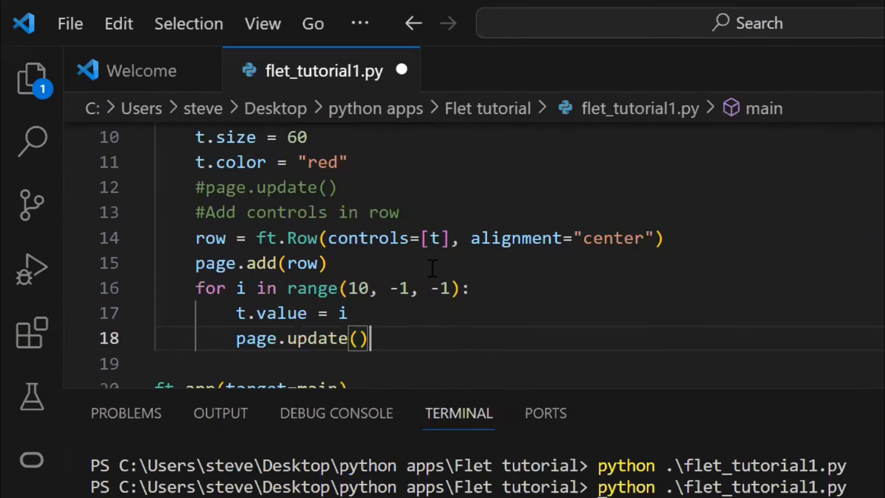
type("T")
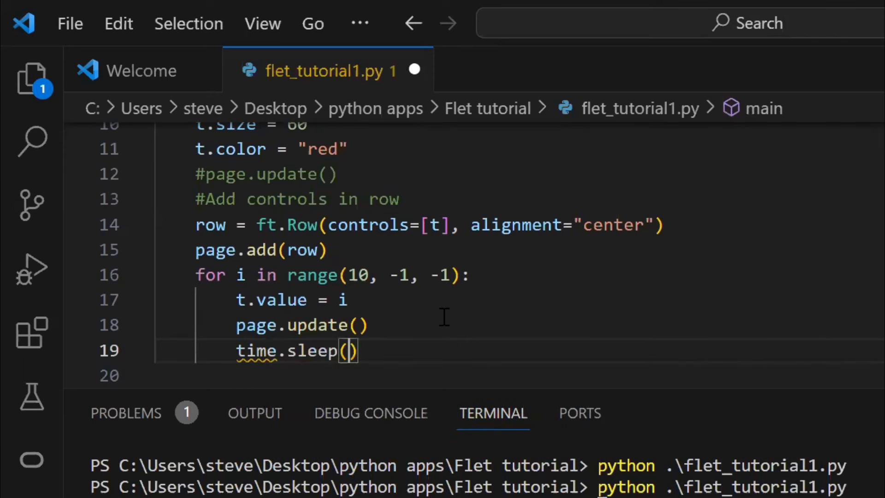
type("i")
type("#textbox and")
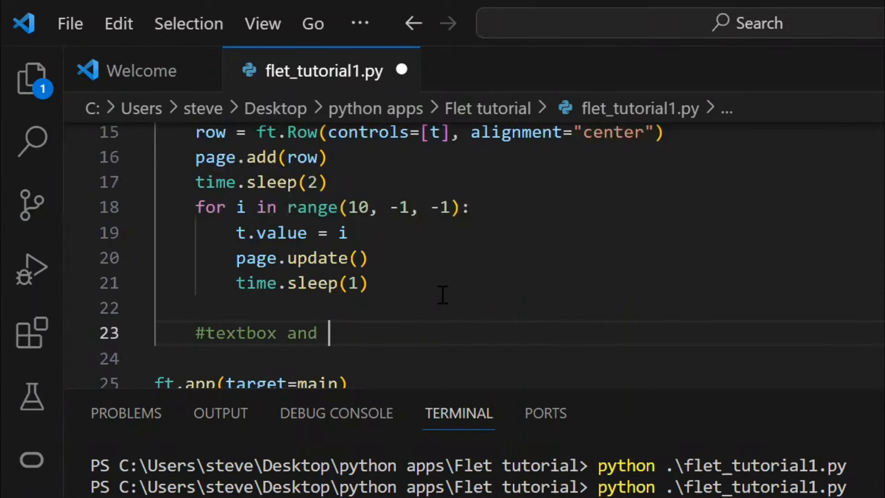
Create textfield = ft.TextField(label="Enter your name") under a button comment.
type("button")
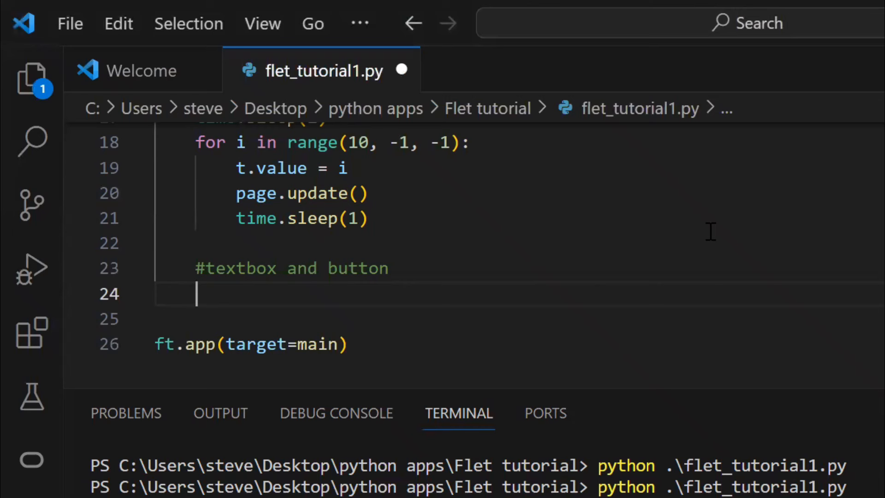
type("textfield =")
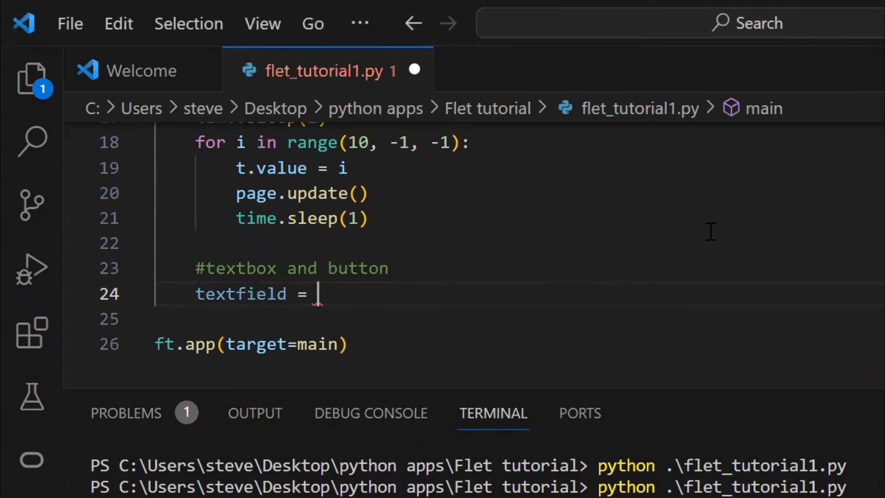
type("ft.Tex")
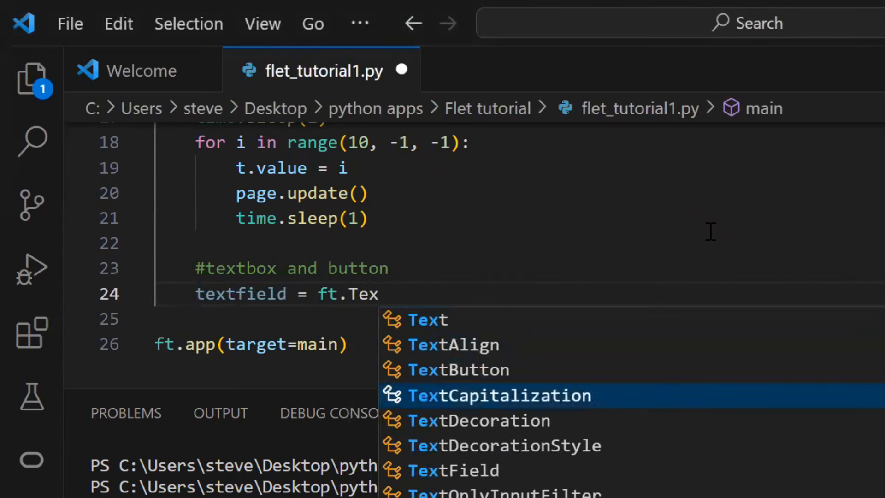
left_click(453, 470)
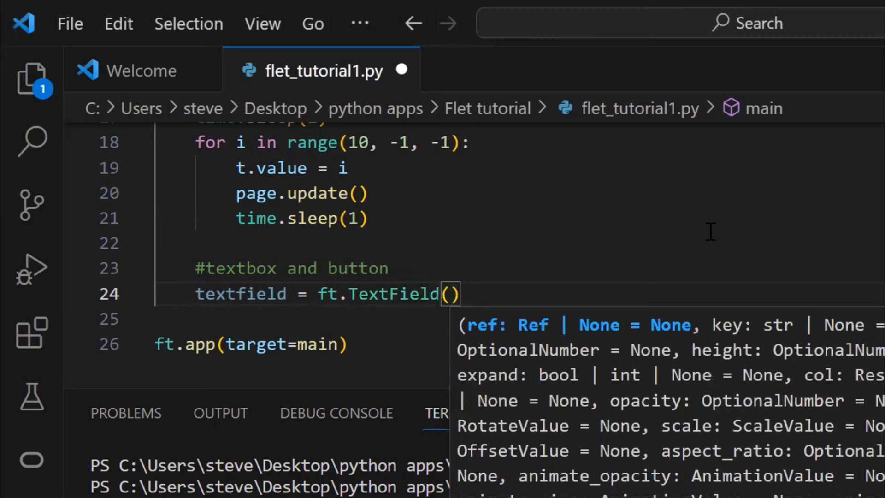
type("label=\"Enter")
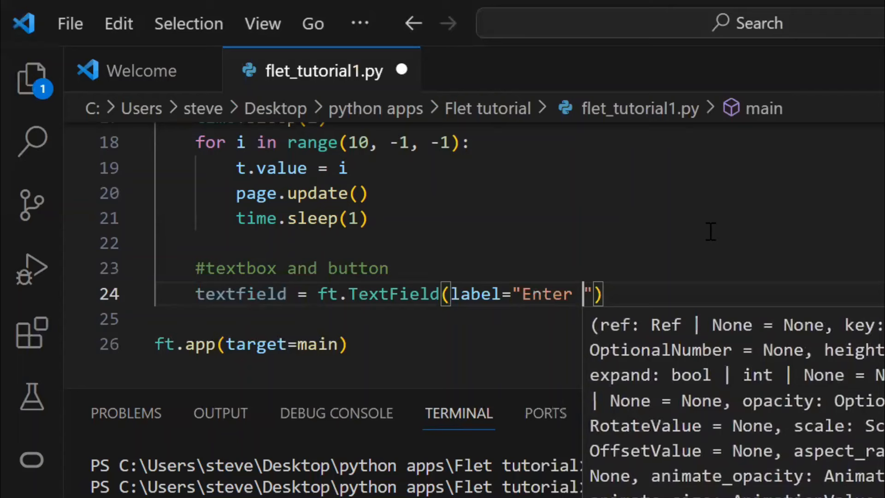
type("your name")
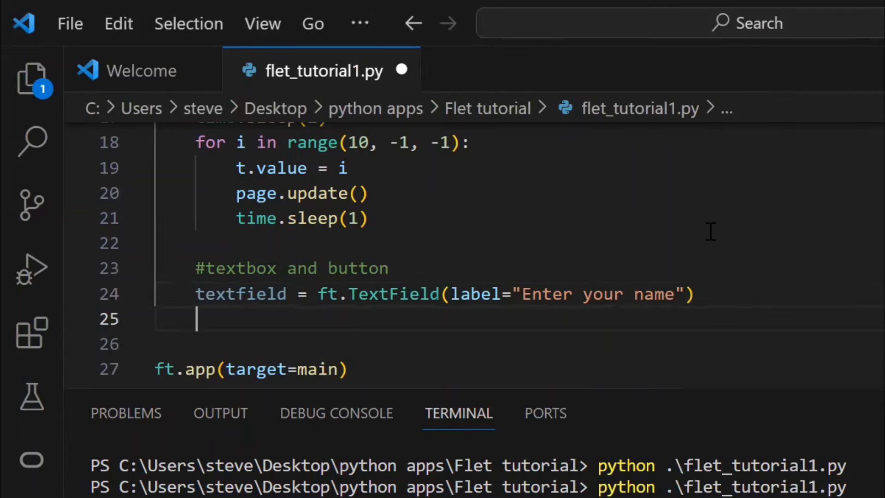
Create but = ft.ElevatedButton(text="Click Here"), add both to the page, run and enter Steve.
type("but = ft.ElevatedButton")
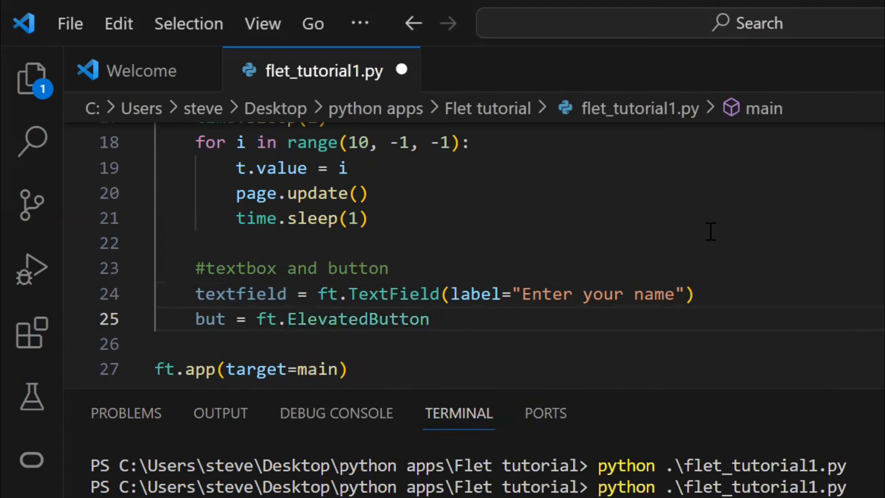
type("(text=")
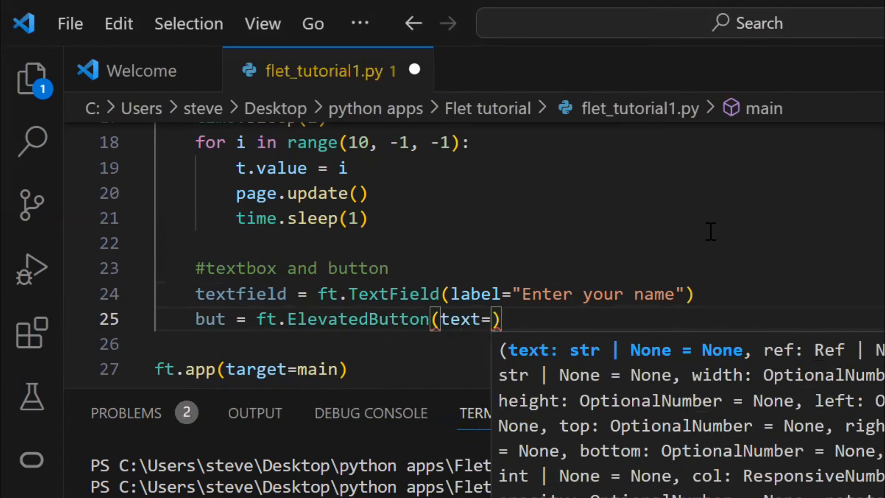
type("\"Click Here\"")
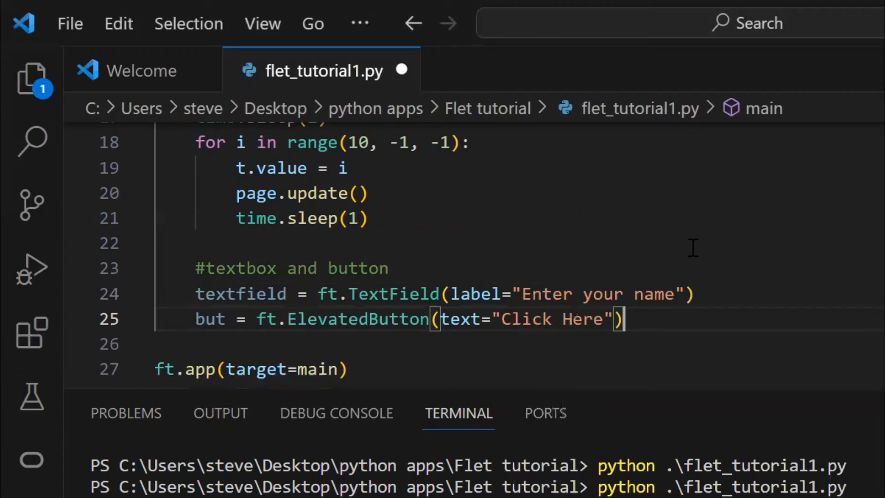
type("page")
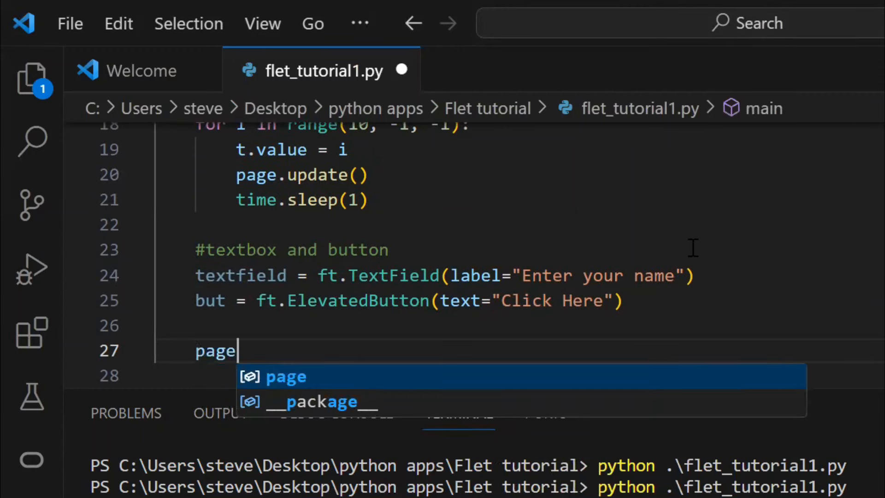
type(".add(t")
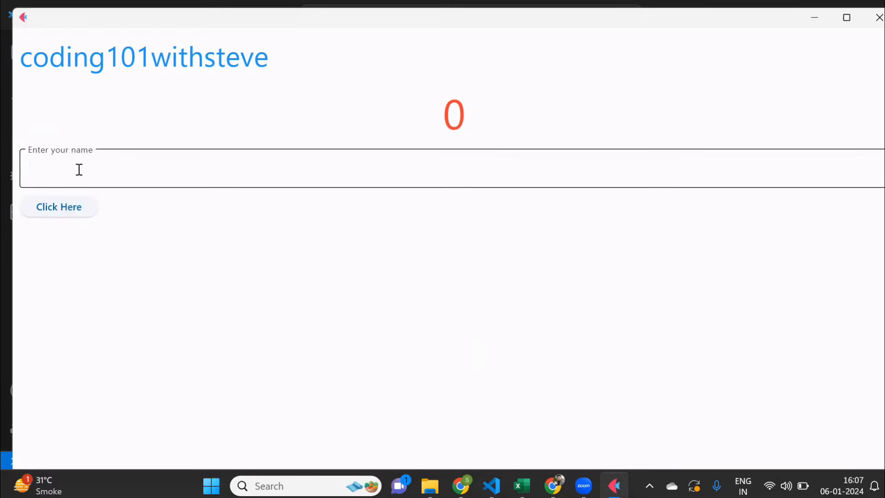
type("Steve")
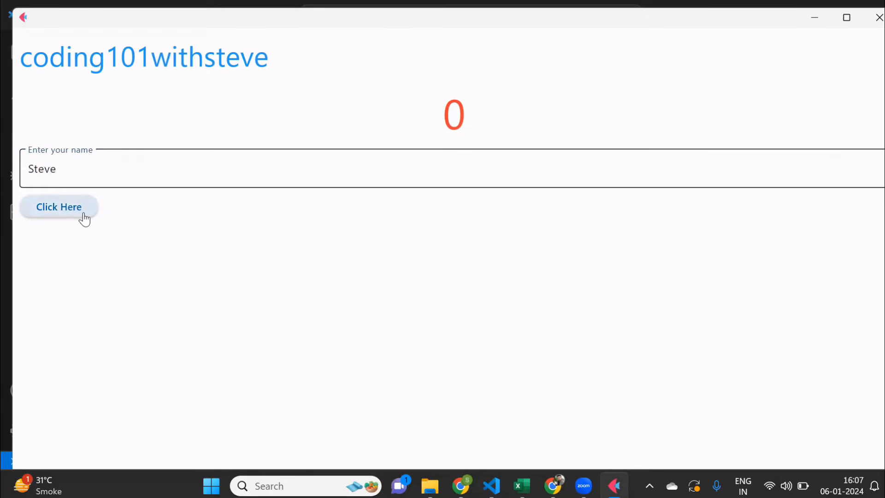
mouse_move(838, 62)
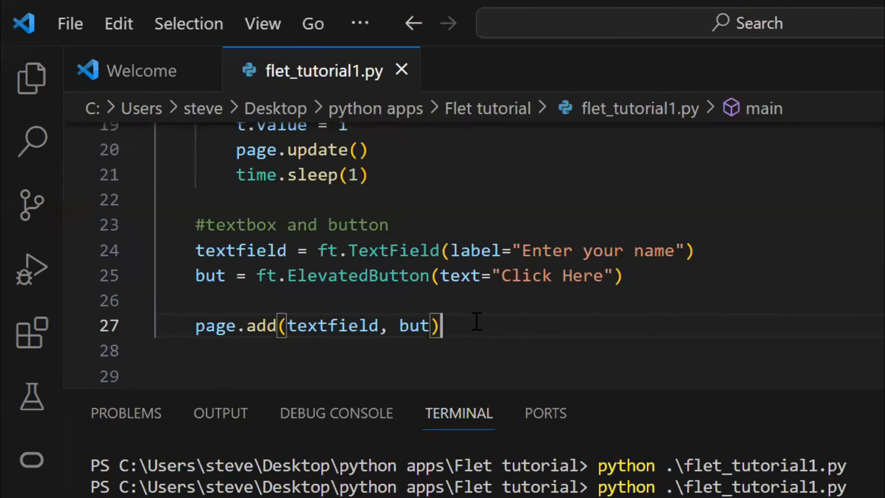
Wrap textfield and but in ft.Row(controls=[...], alignment="center") inside page.add, rerun and close the app.
key("enter")
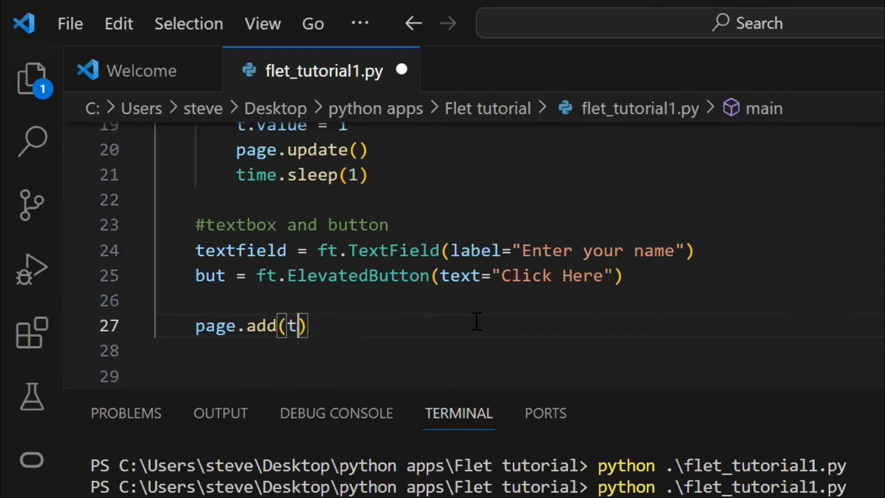
type("ft.Row")
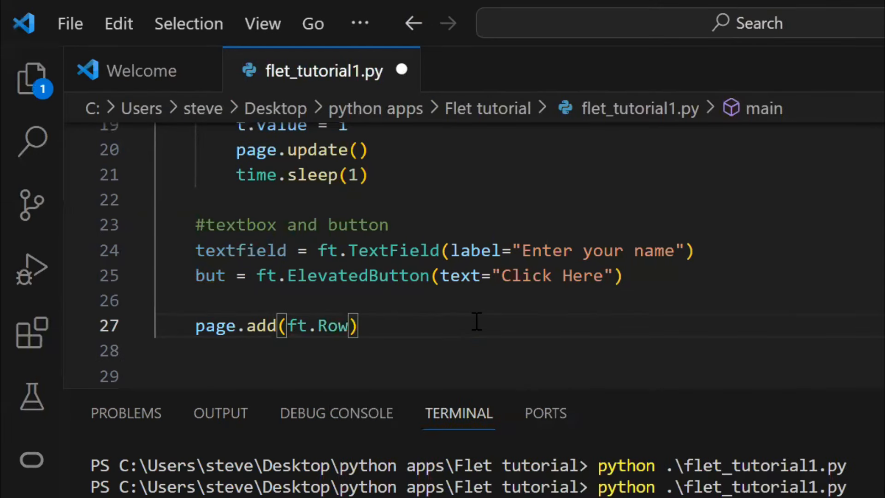
type("co")
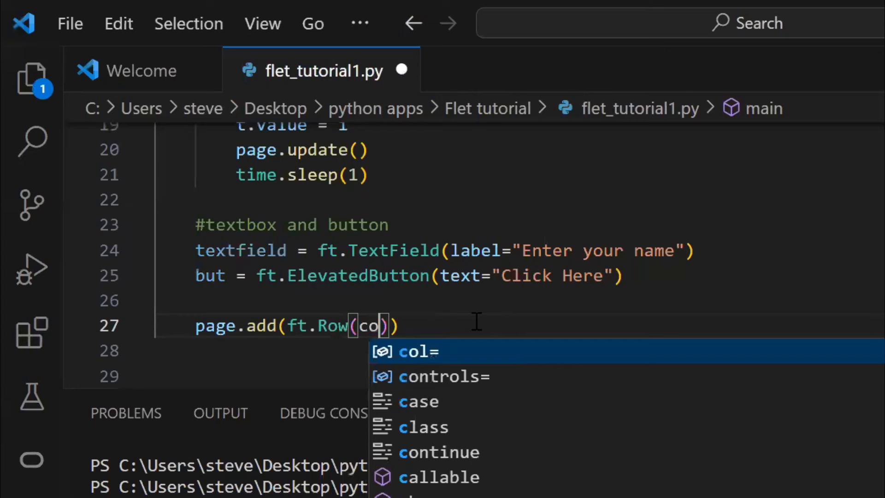
left_click(443, 376)
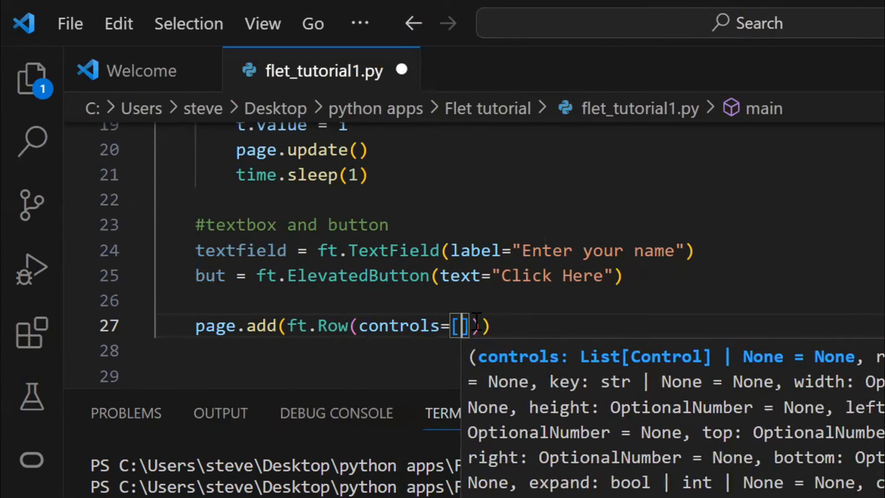
type("textfield, but")
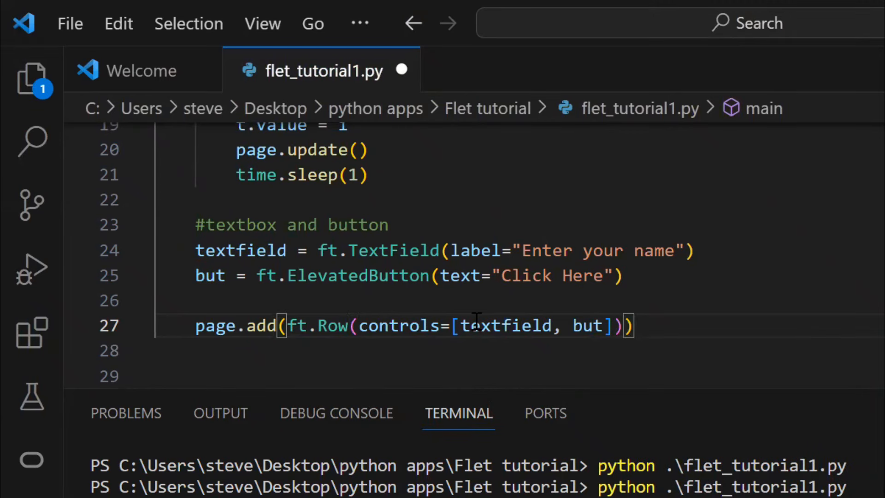
type(", alignment=")
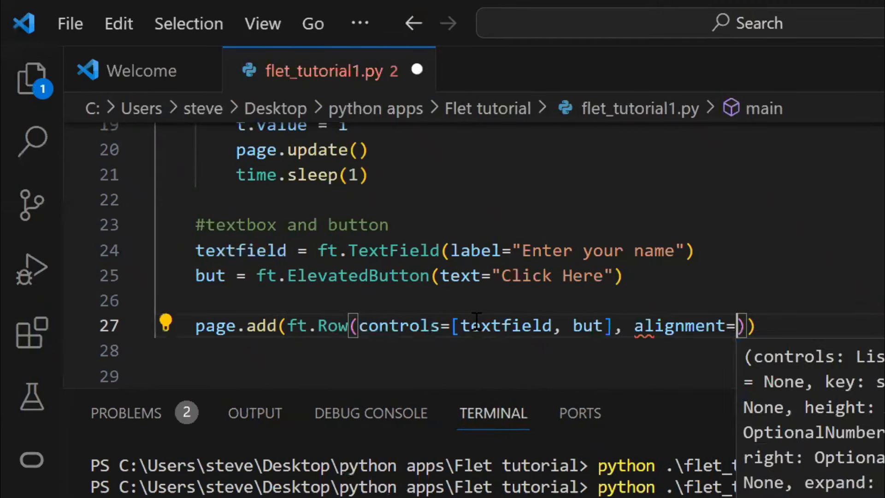
type("\"cent")
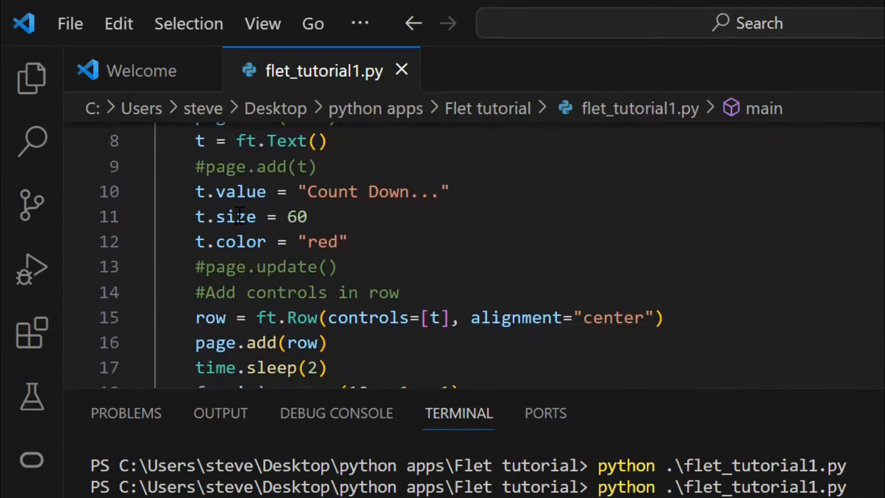
scroll("down", 3)
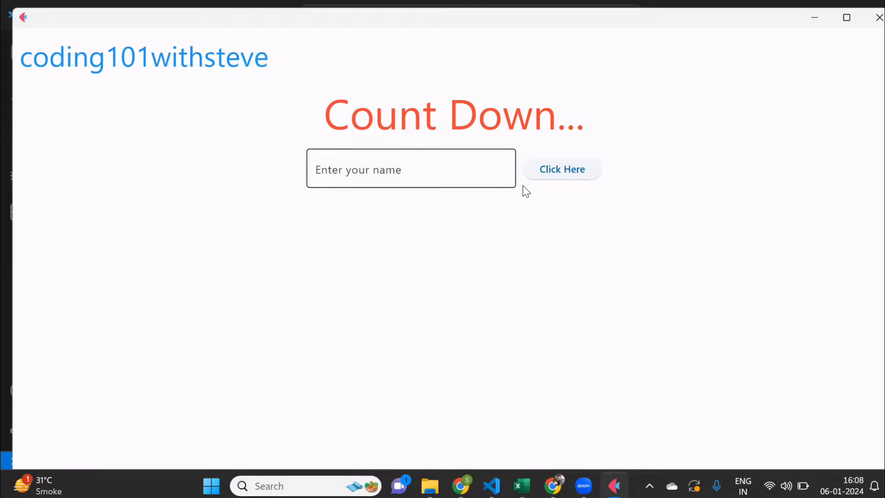
left_click(411, 167)
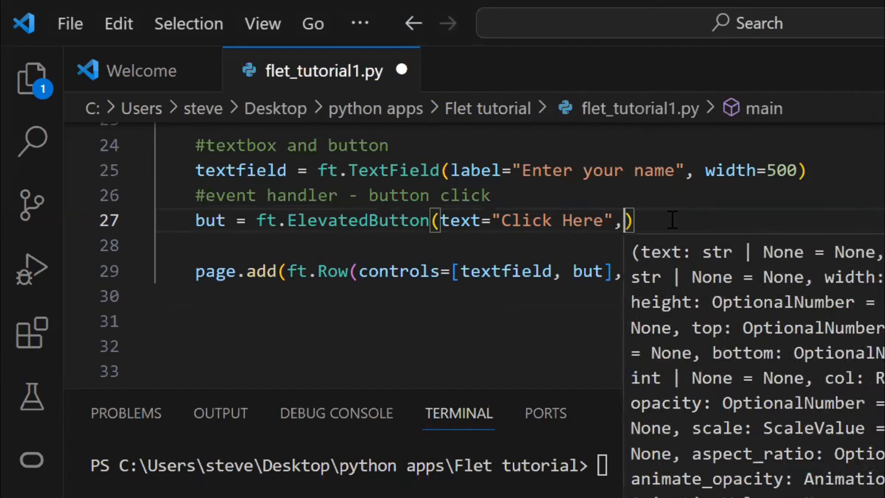
Set on_click=button_clicked and define button_clicked(e) building the 'Hello … How are you?' greeting text.
type("on_click=button")
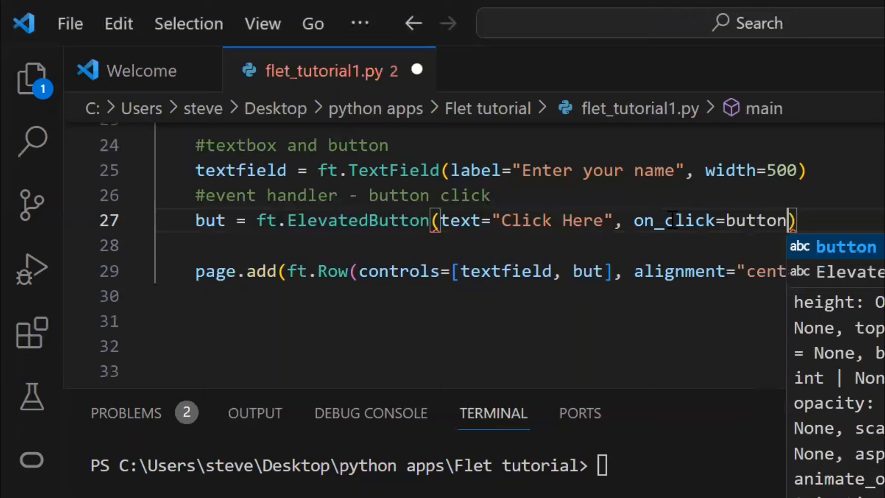
type("_clicked(")
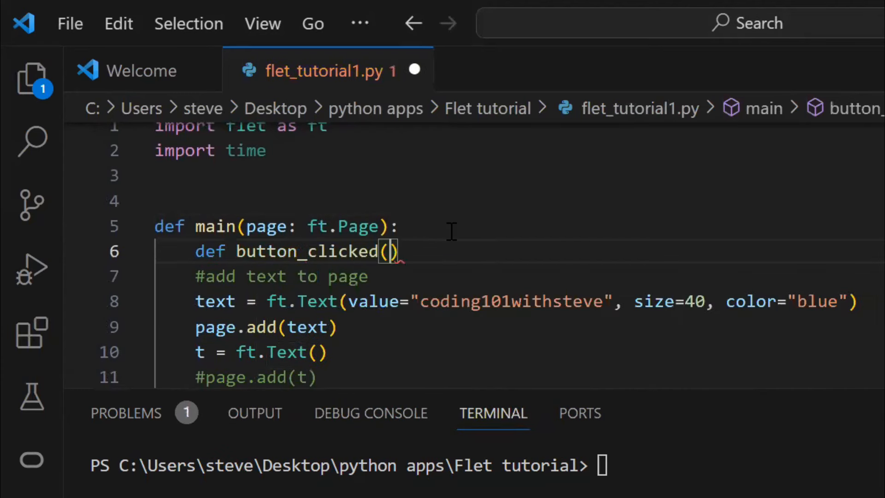
type("e")
type("t = ft.Text(")
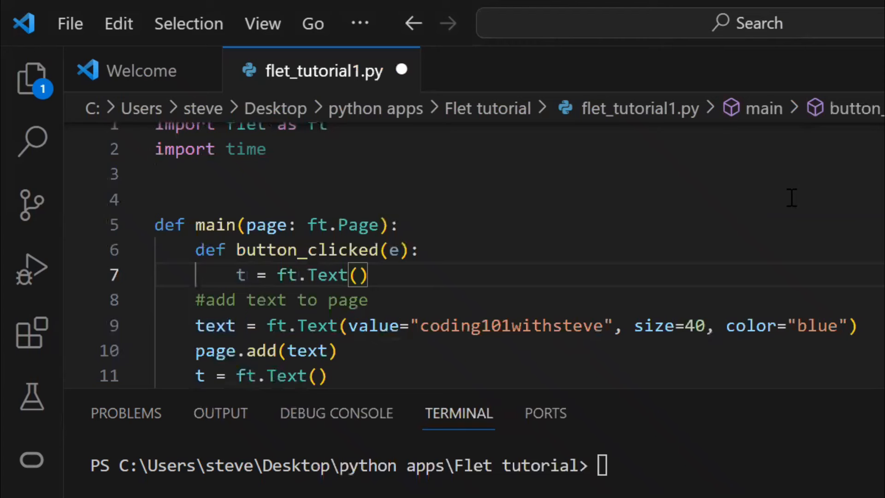
type("t.value = \"Hello \"+textfield.value+\" How are you?")
type("t.size = 60")
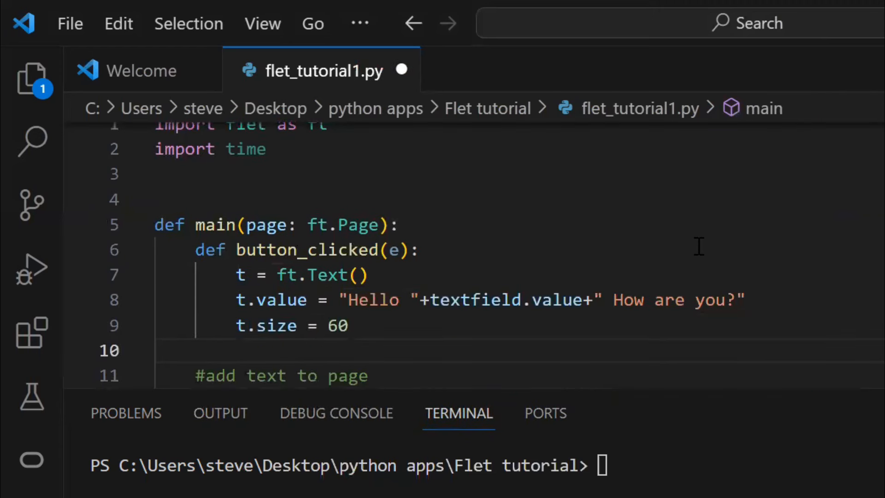
type("t.color =")
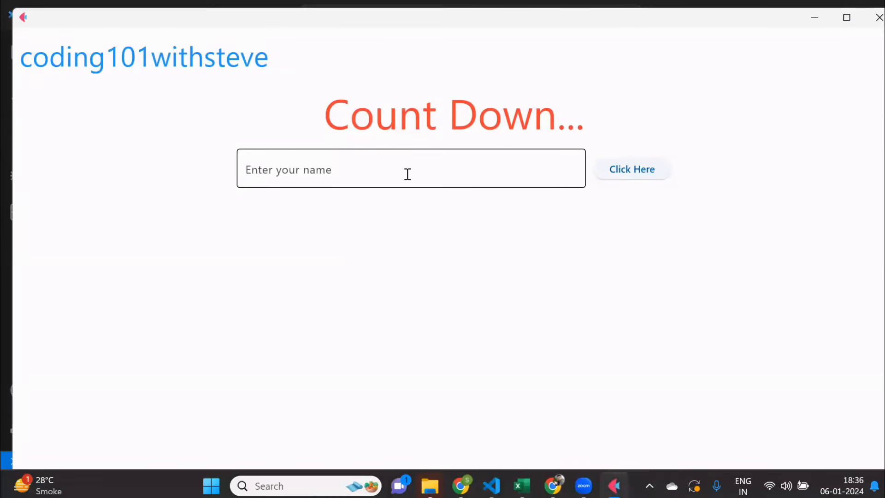
Enter the names Steve and John and submit each to show their green greetings.
type("Steve")
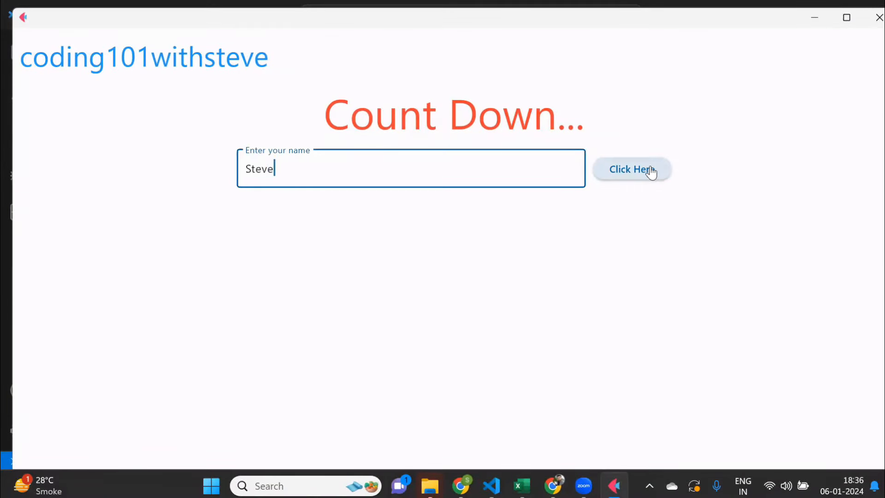
left_click(631, 169)
type("J")
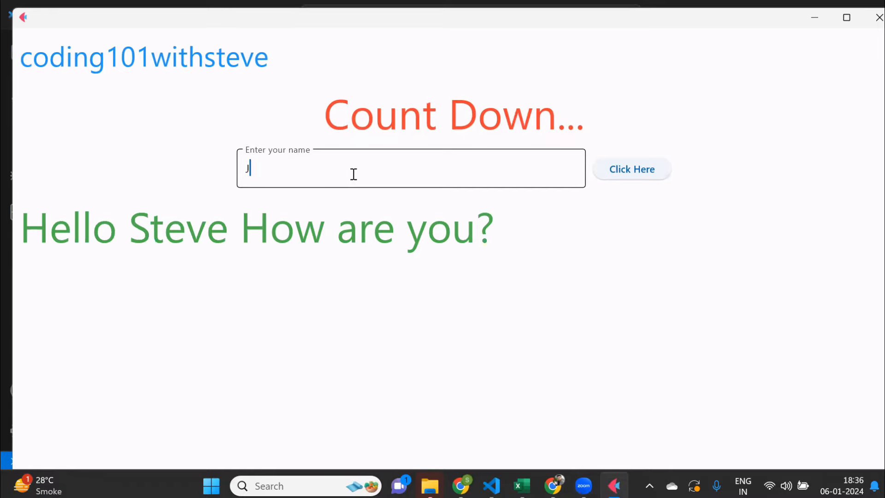
type("ohn")
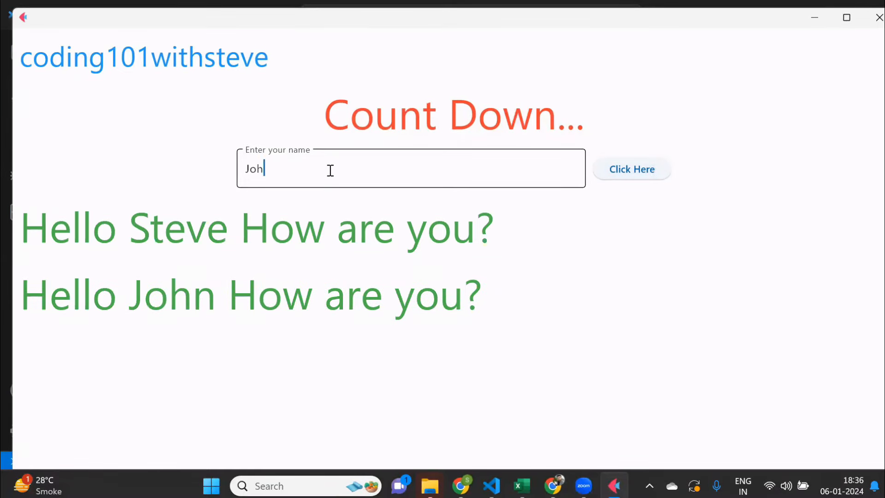
type("Genrose")
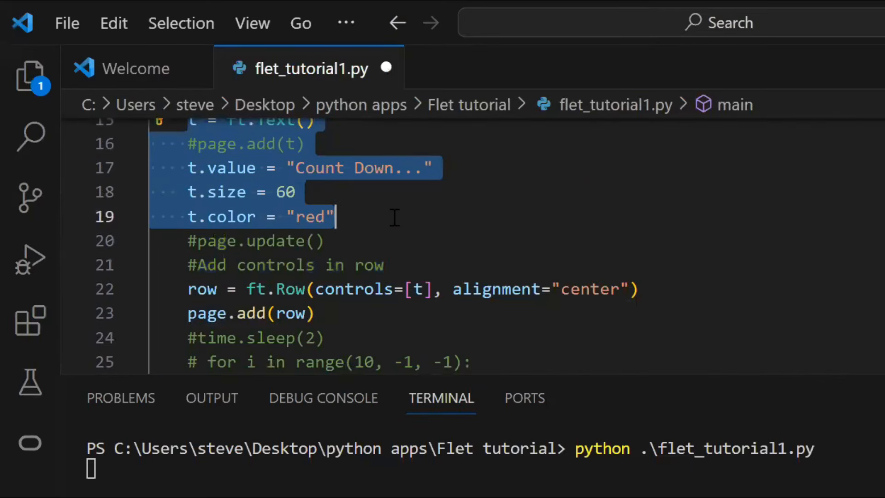
Comment out the Count Down settings and add a task_name TextField 'Enter the task' with width 700.
key("ctrl+/")
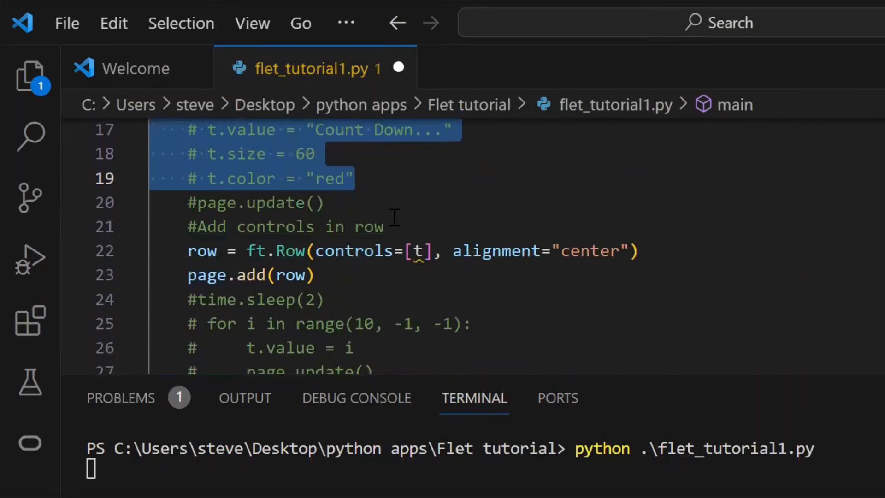
scroll("down", 3)
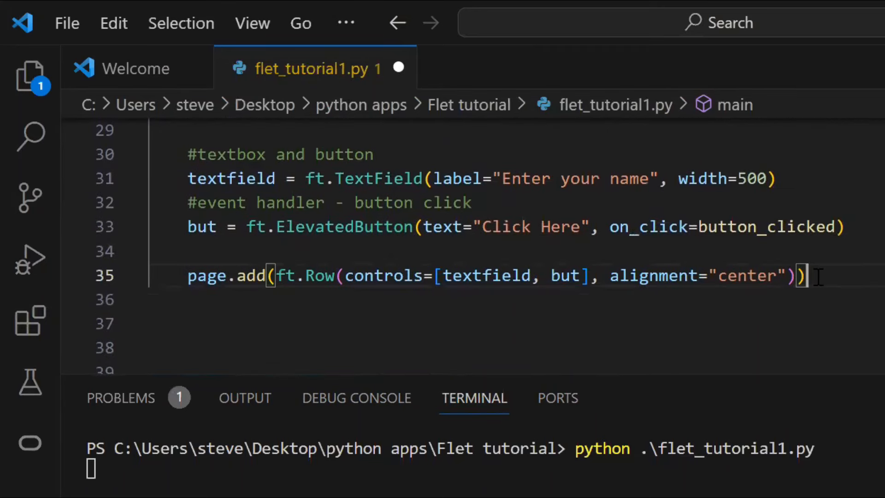
type("page.")
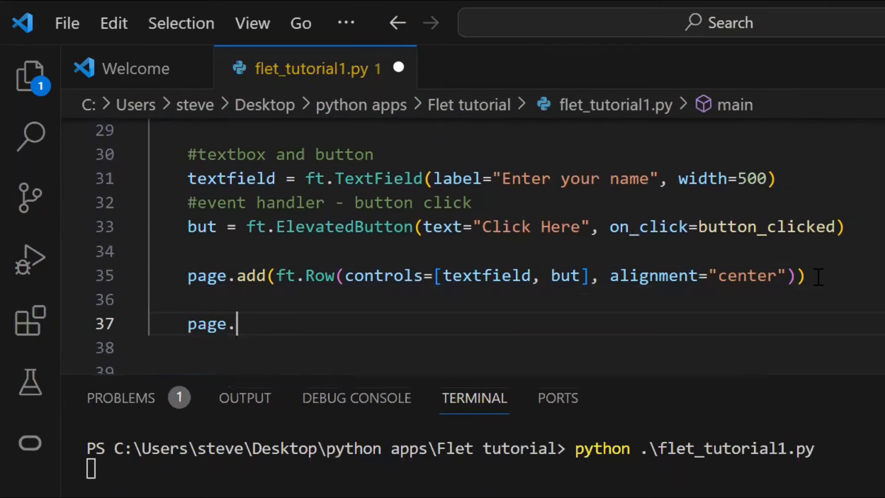
type("add()")
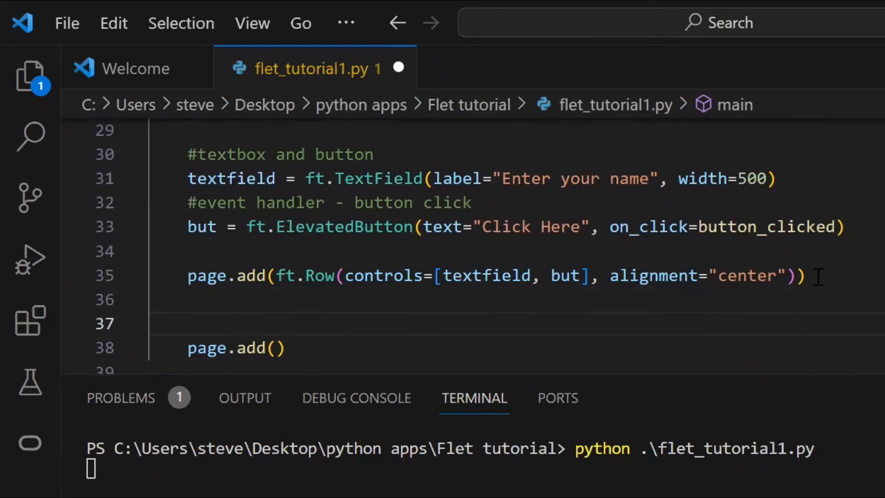
type("tak")
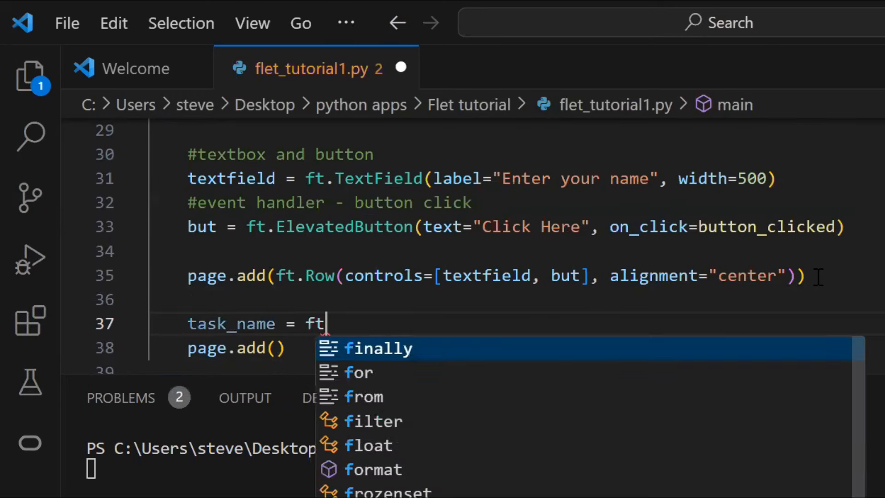
type(".TextField()")
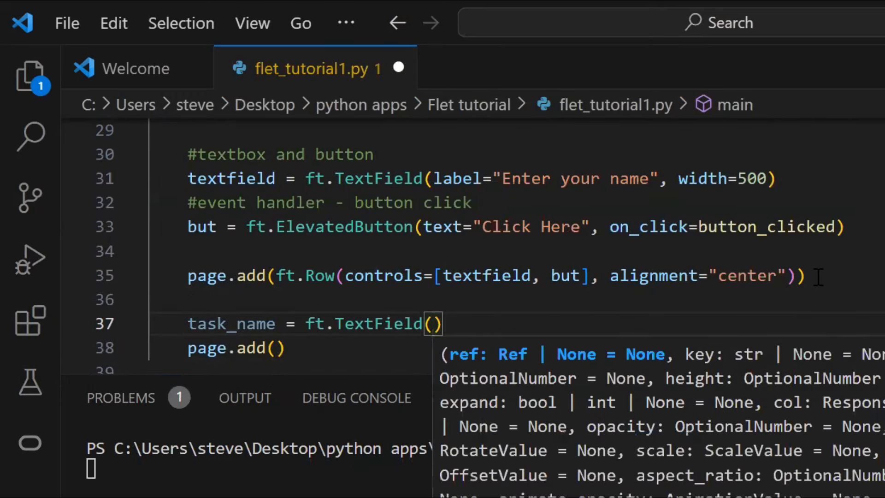
type("label=\"Enter the")
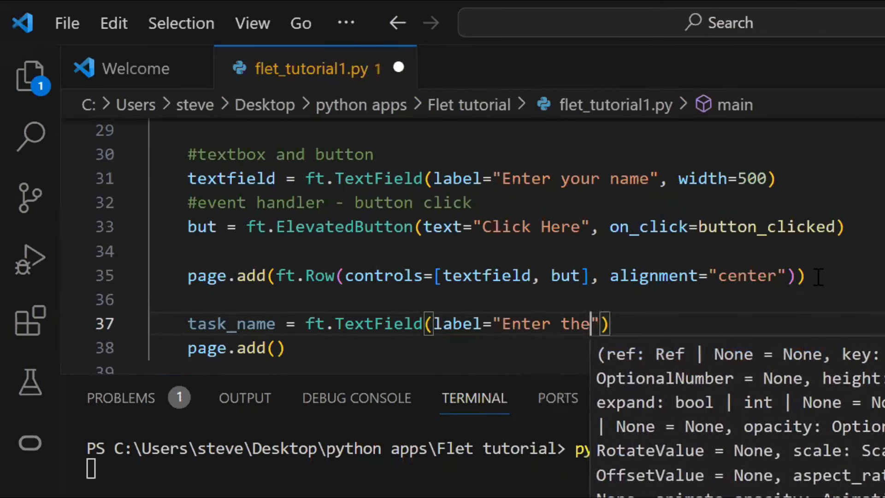
type("task")
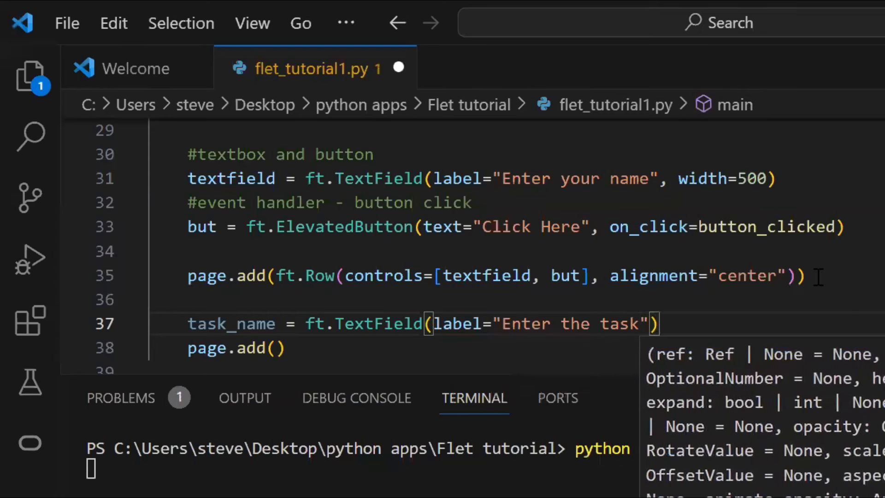
type(", wi")
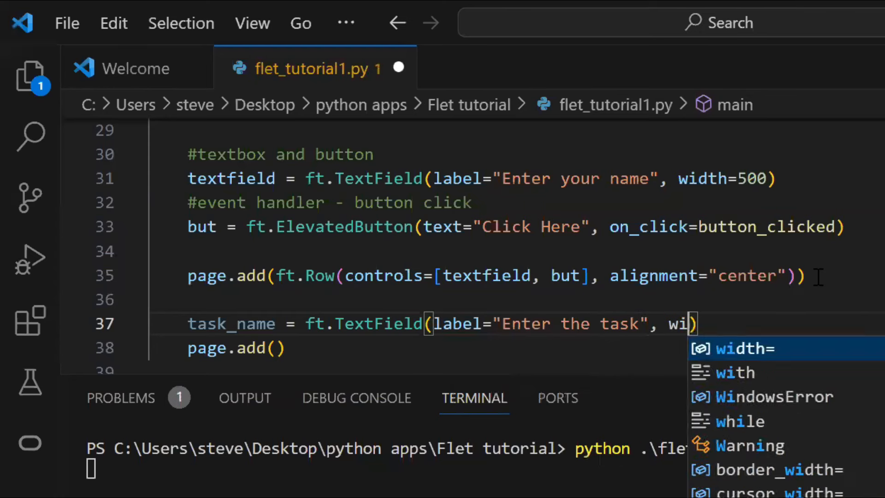
type("dth=700")
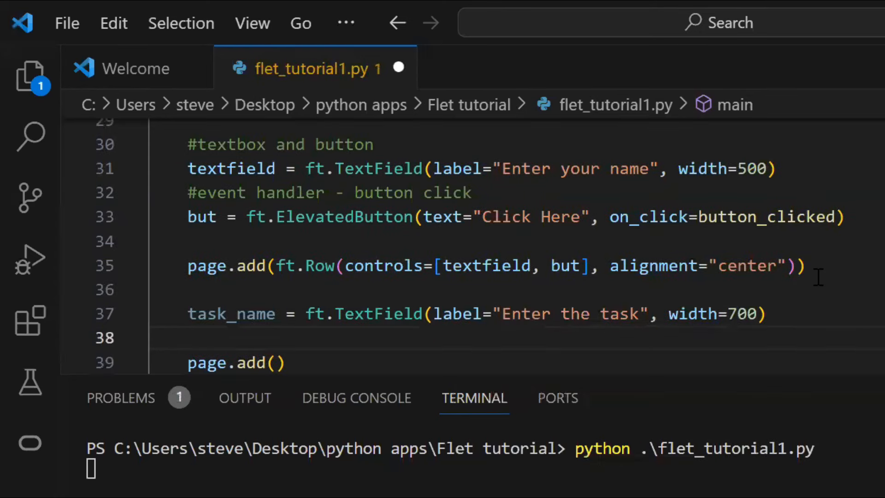
Add an addBut ElevatedButton 'Add Task' calling add_task and a size-60 'To Do App' heading text.
type("addBut =")
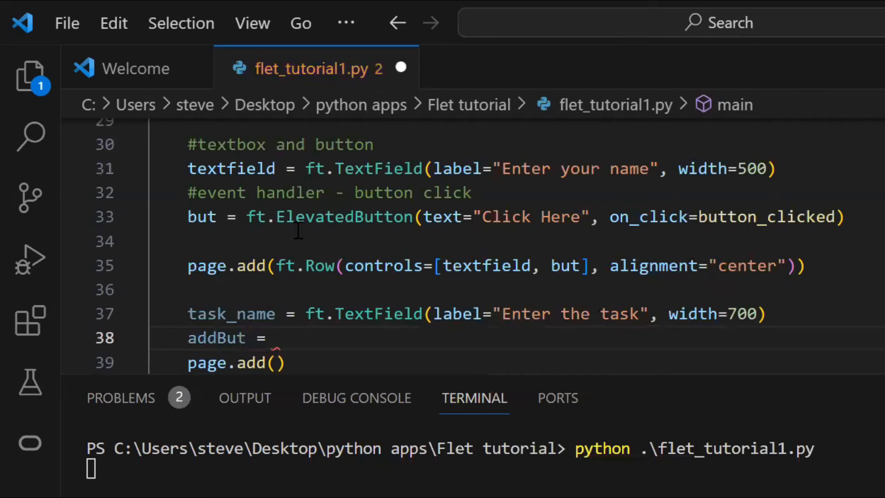
type("t.ElevatedButton(text=\"Click Here\", on_click=button_clicked)")
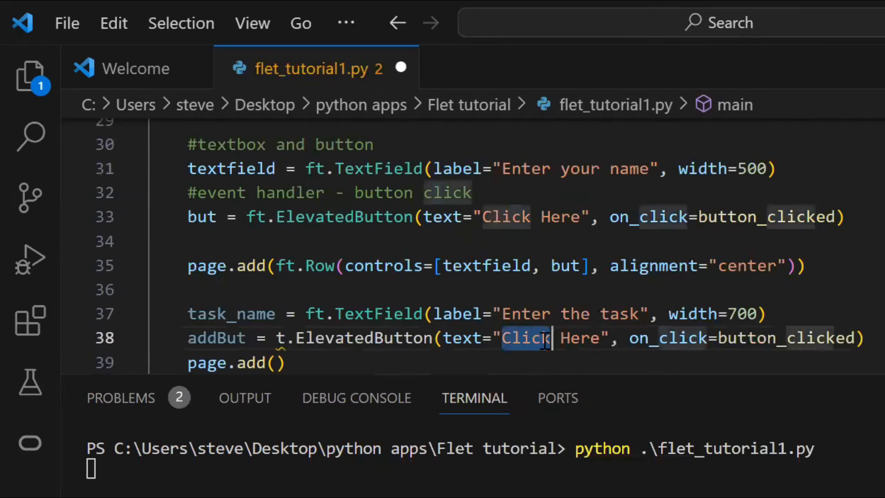
type("Add Task")
type("appText =")
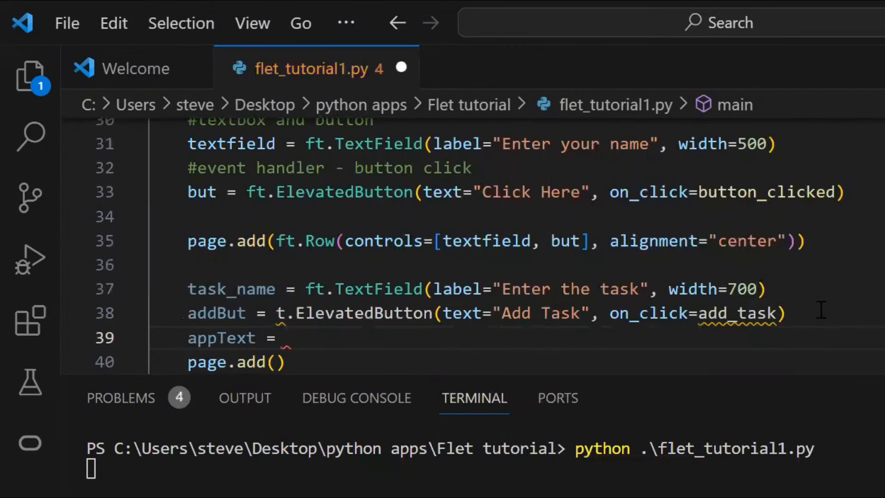
type("ft.Text")
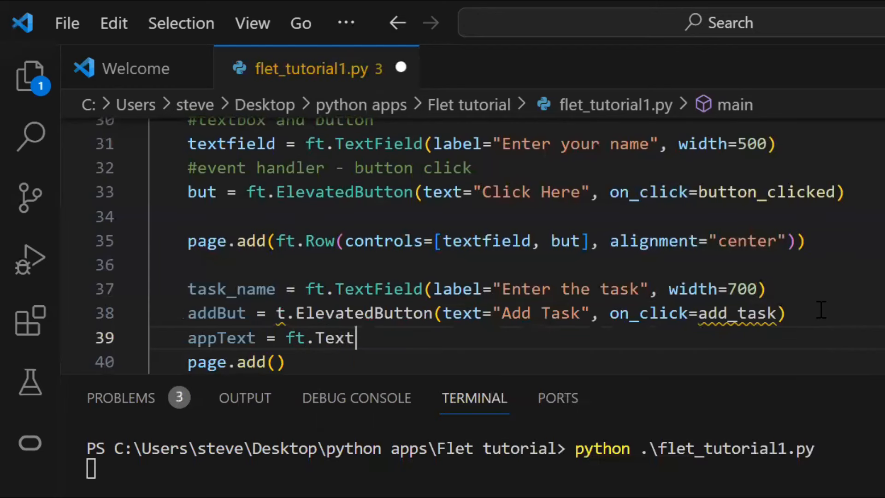
type("(\"To Do App\"")
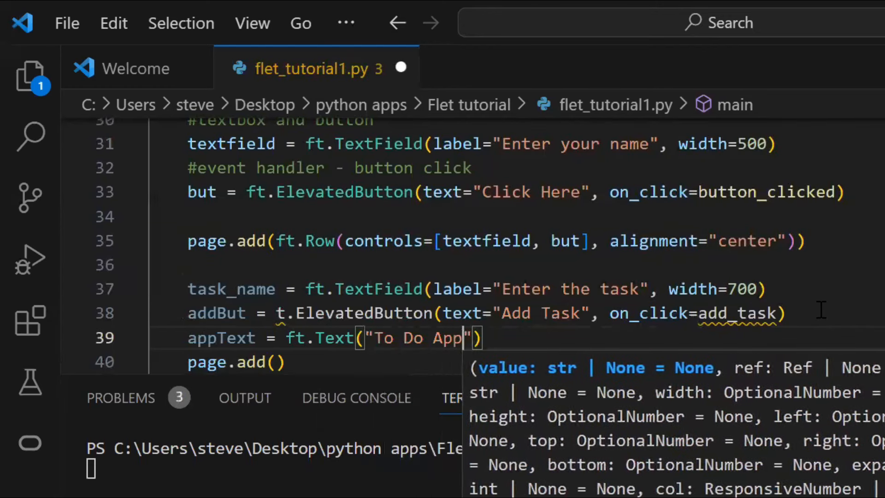
type(", size=60")
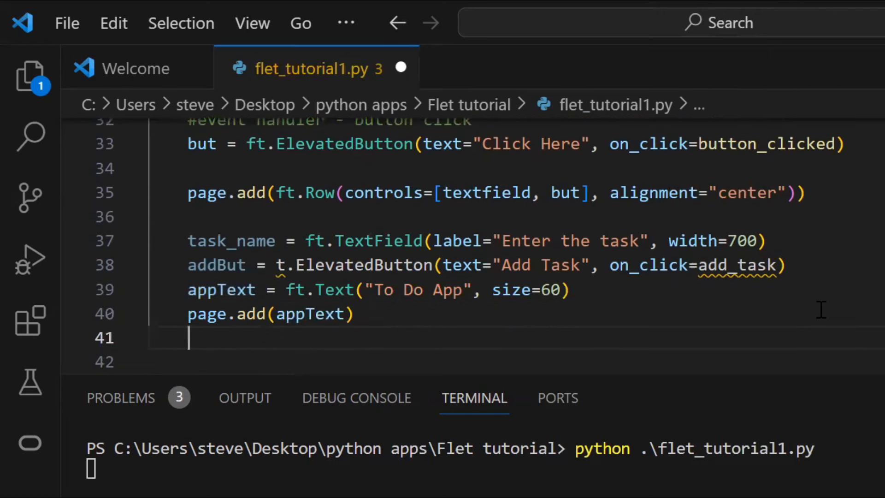
Add the heading and a centred Row holding task_name and addBut to the page.
type("page.add()")
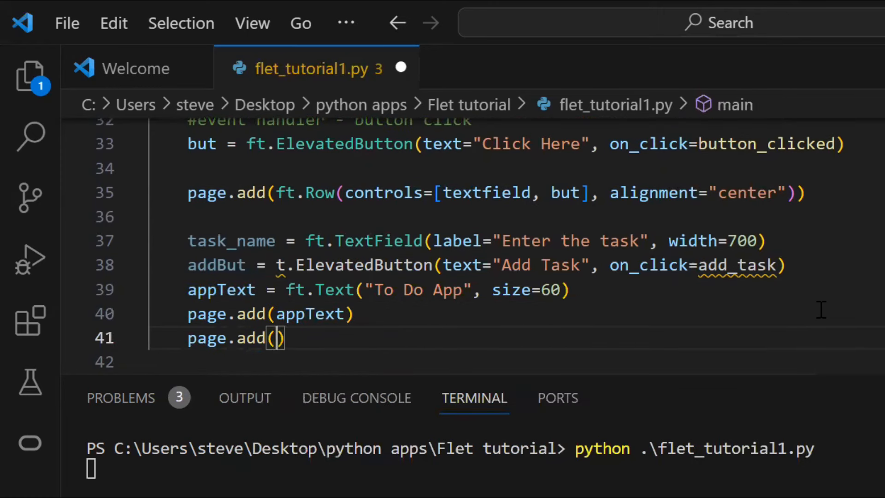
type("ft.Row(controls=[")
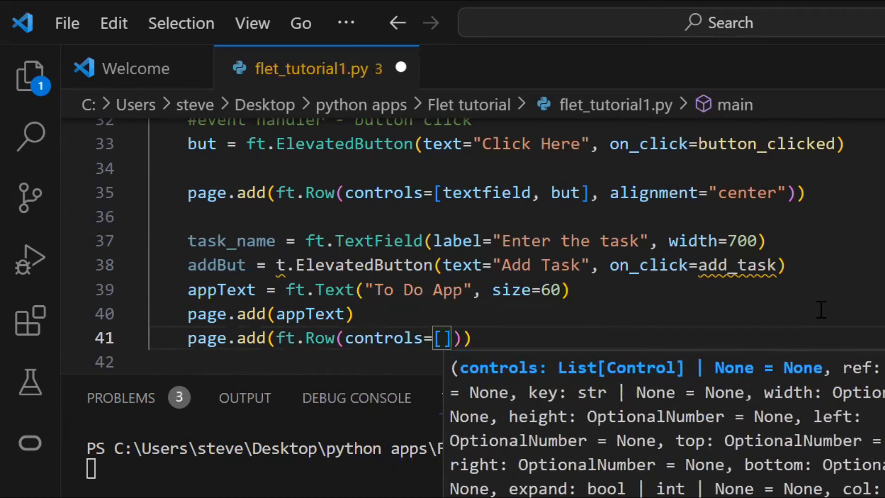
type("task_name, a")
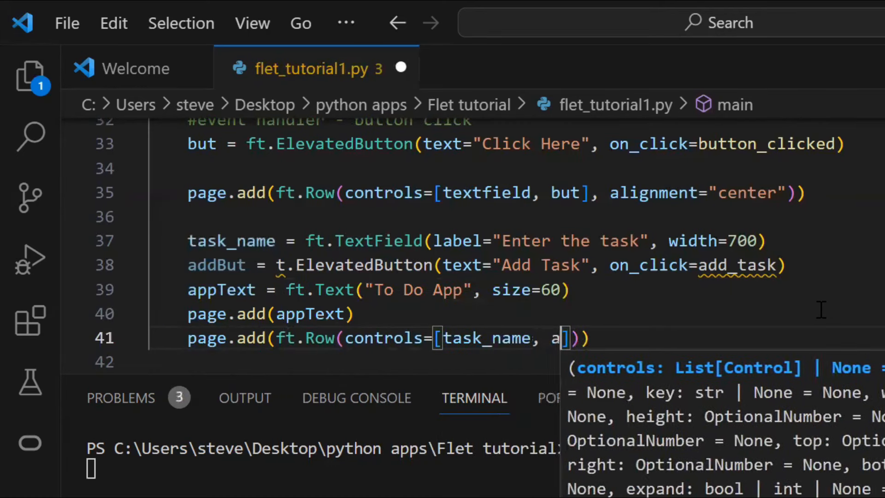
type("ddBut")
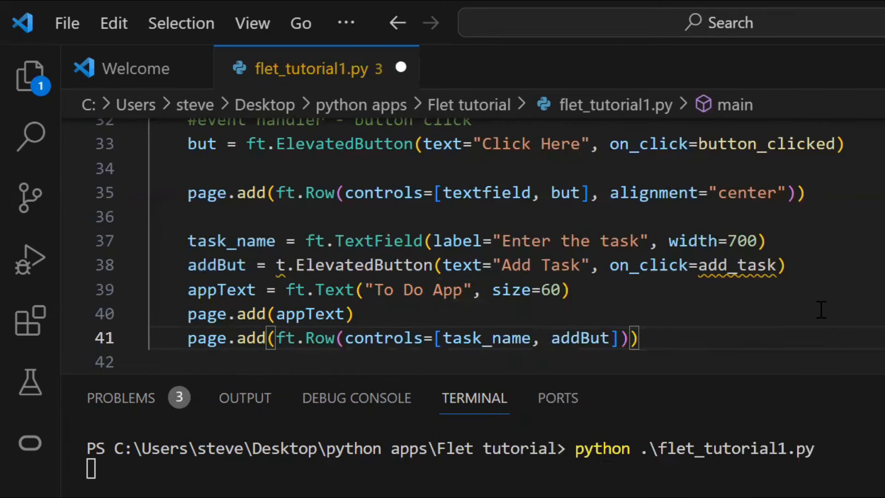
type(",")
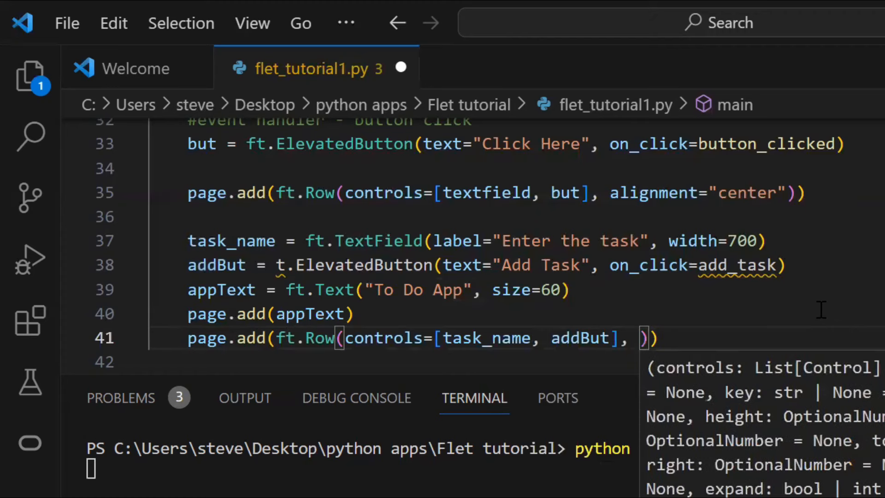
type("alignment=\"cen")
type("def")
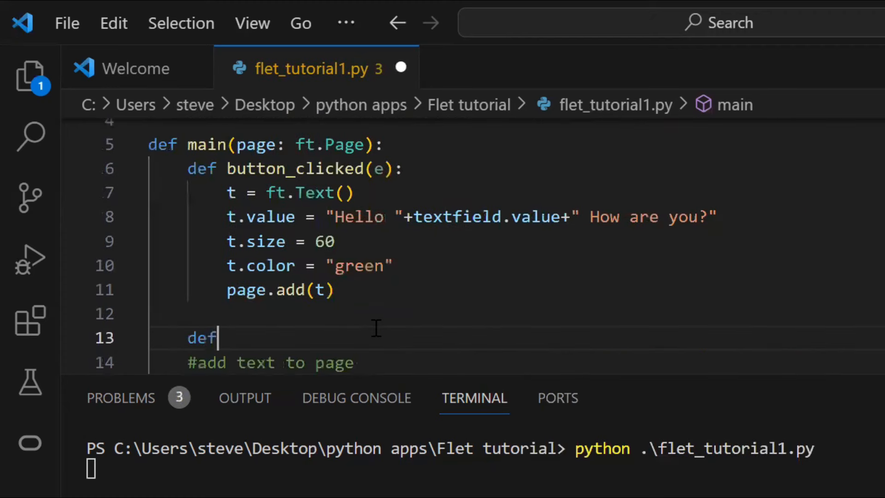
Define add_task(e) creating an ft.Checkbox labelled with task_name.value.
type("add_task(e):")
type("check =")
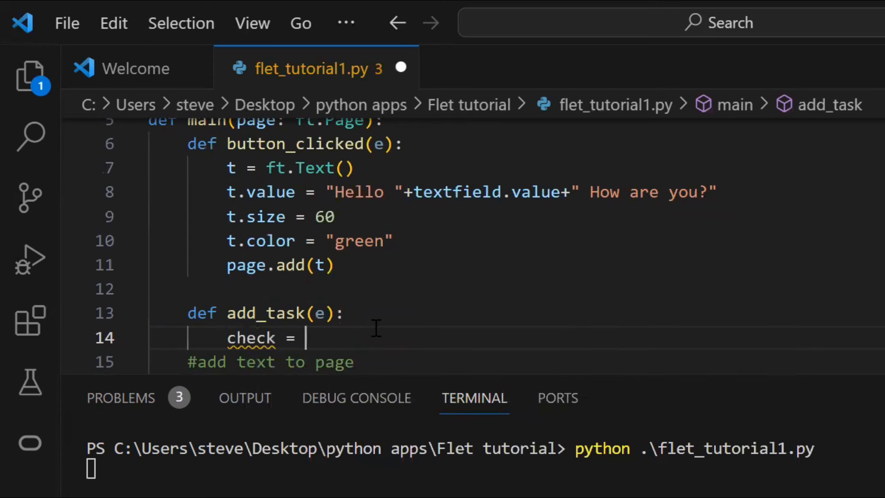
type("ft.Checkbox")
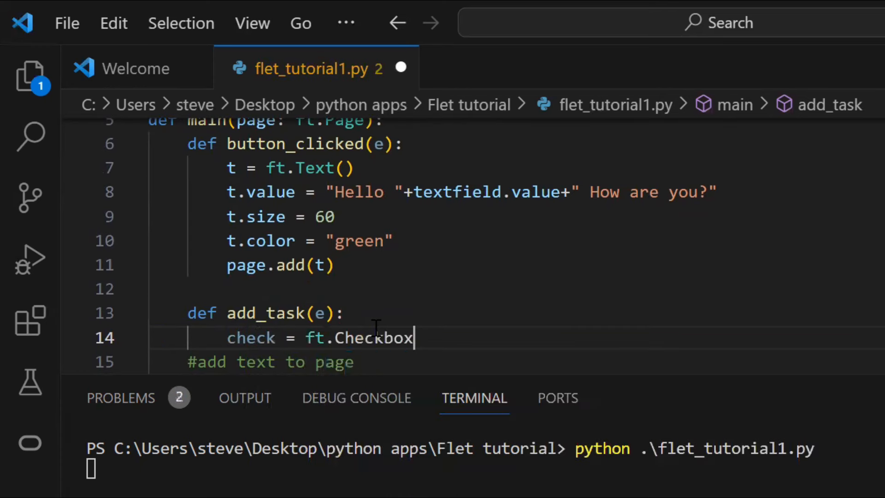
type("()")
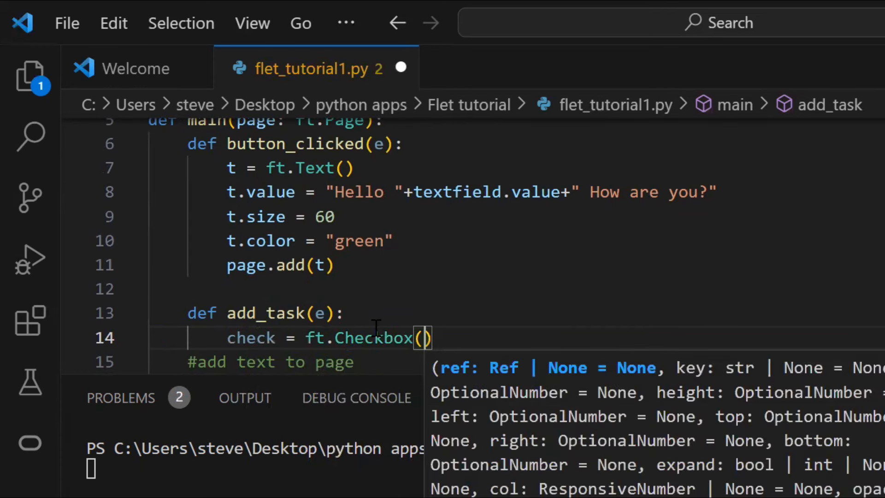
type("label=task_name")
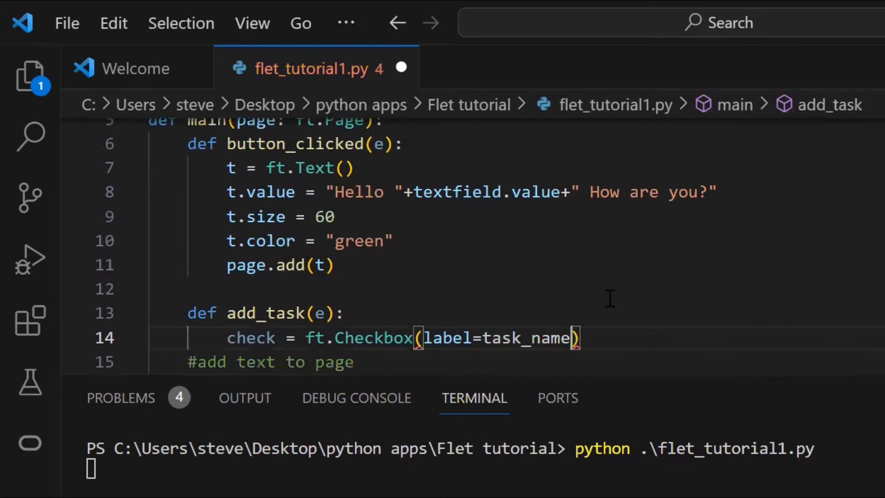
type(".value")
type("page.add(check")
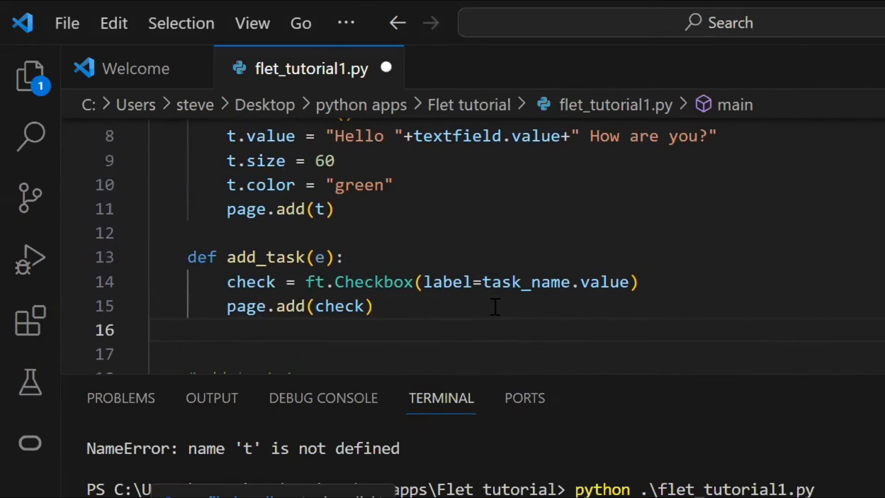
Clear task_name, refocus it and update the page after adding the checkbox.
type("task_name.value = \"\"")
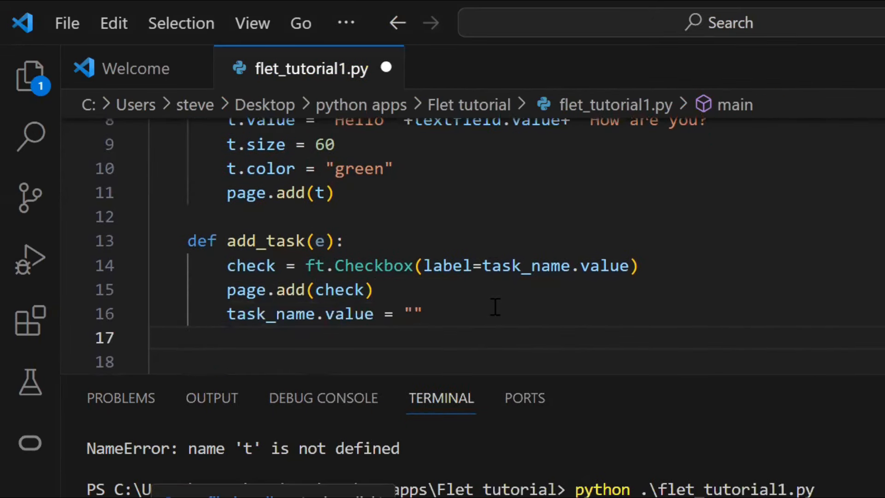
type("task_name")
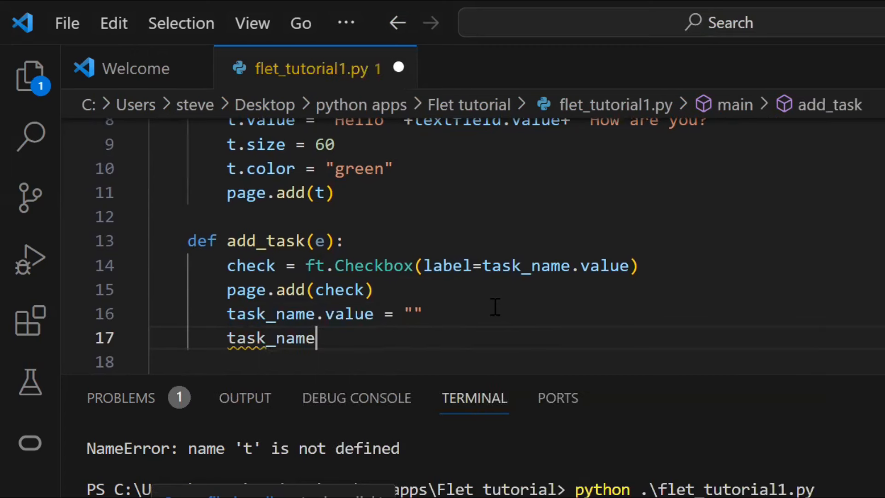
type(".focus")
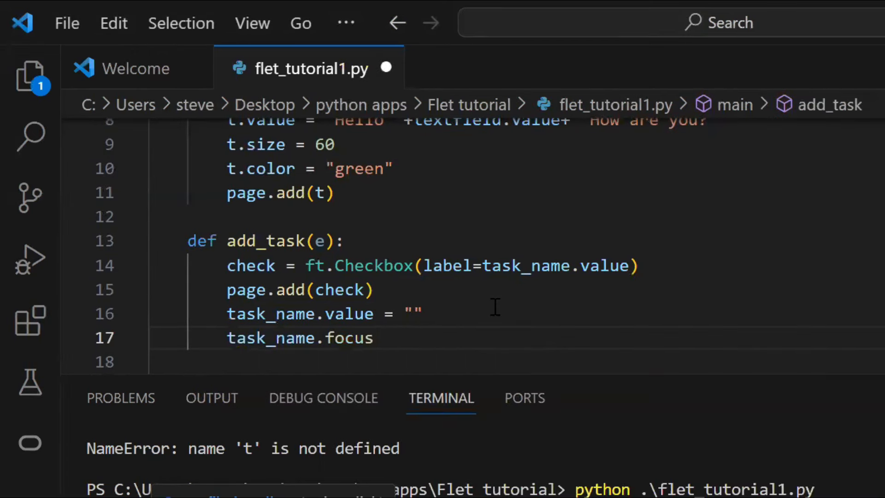
type("()")
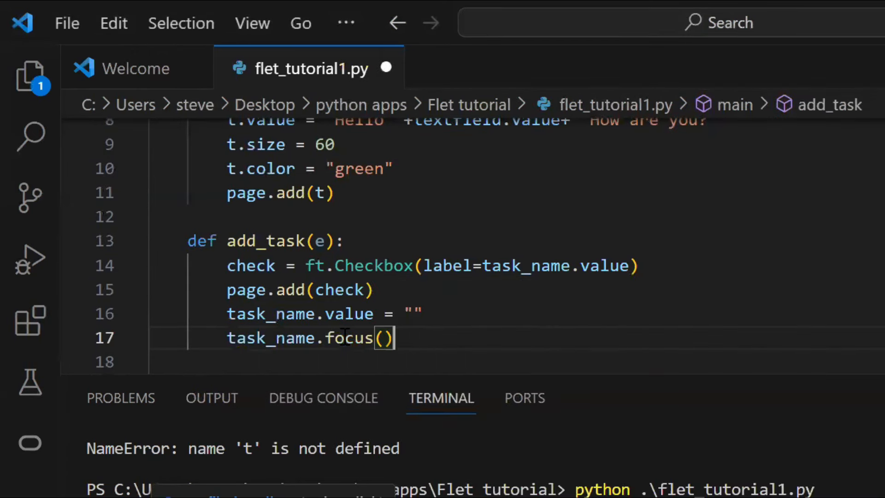
type("page.up")
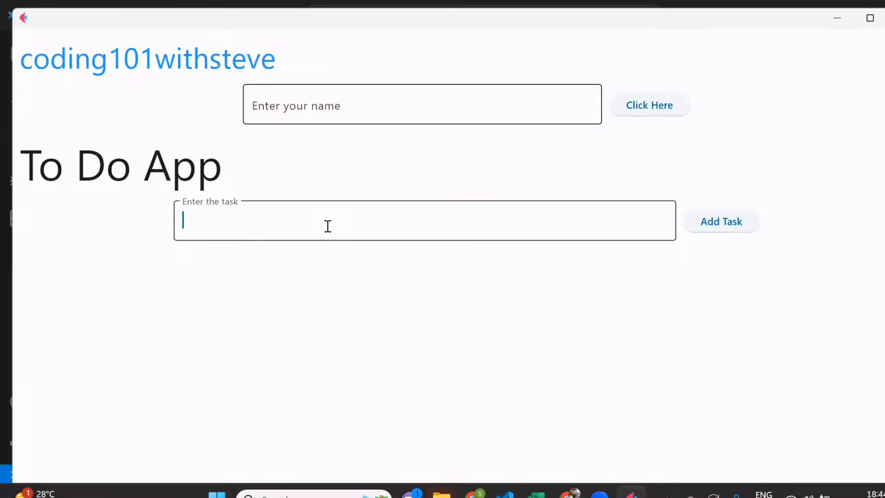
Add the tasks 'Like and comment on the video' and 'Subscribe coding101withsteve' as checkboxes.
type("Like and comment on the vid")
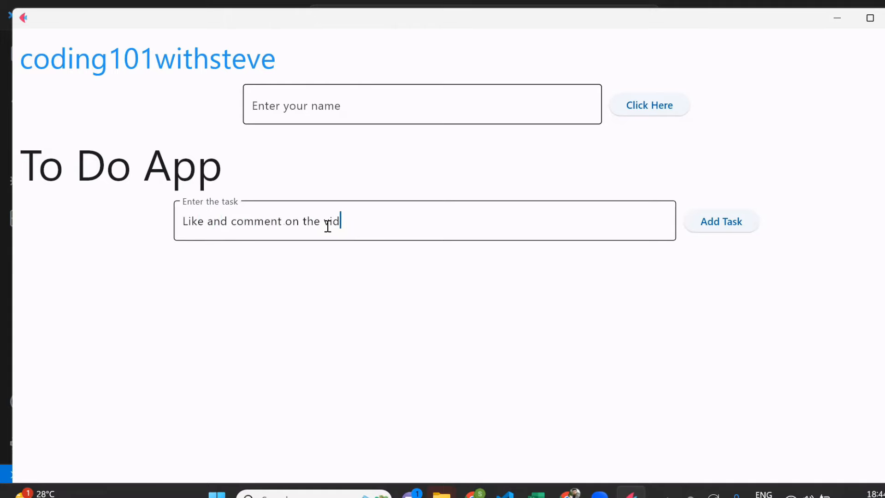
left_click(720, 221)
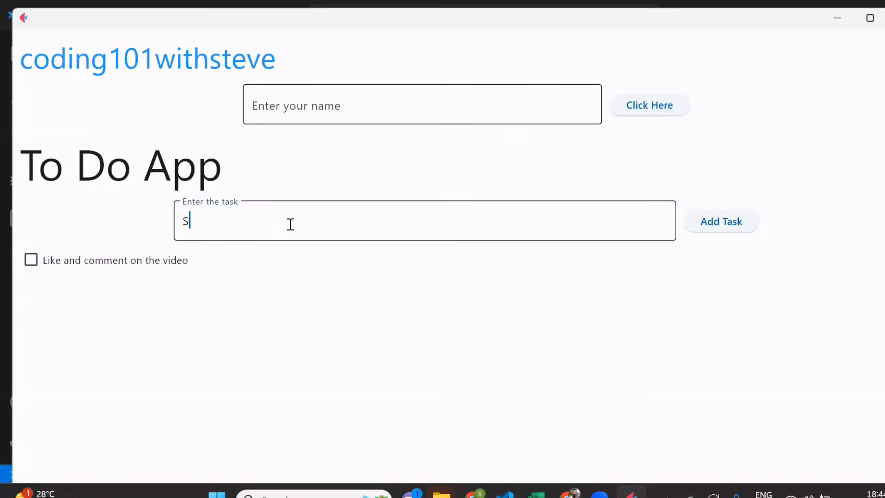
type("ubscribe coding101withsteve")
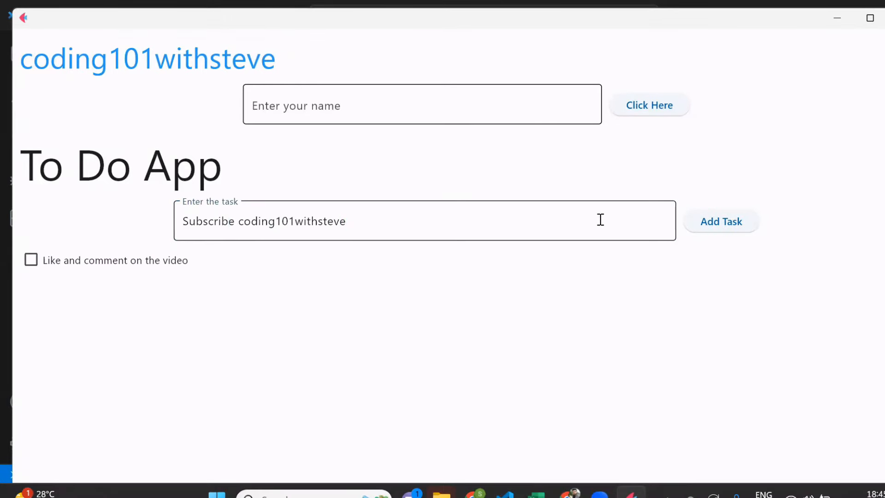
left_click(721, 220)
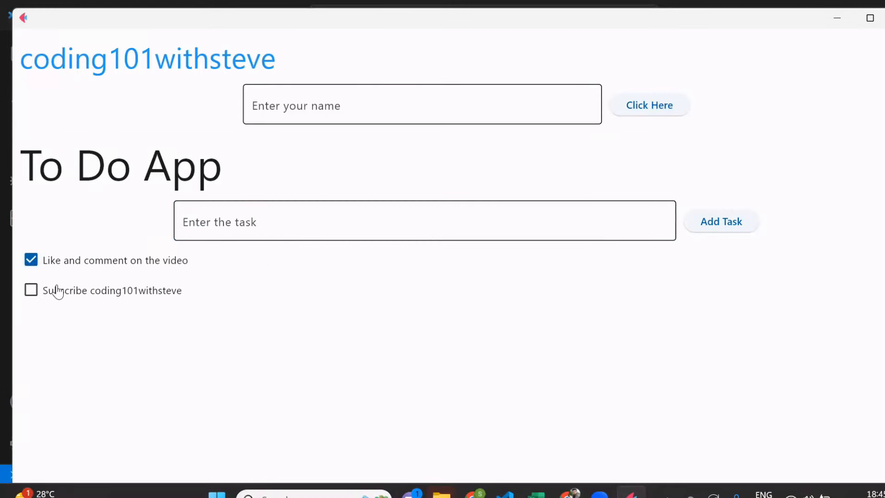